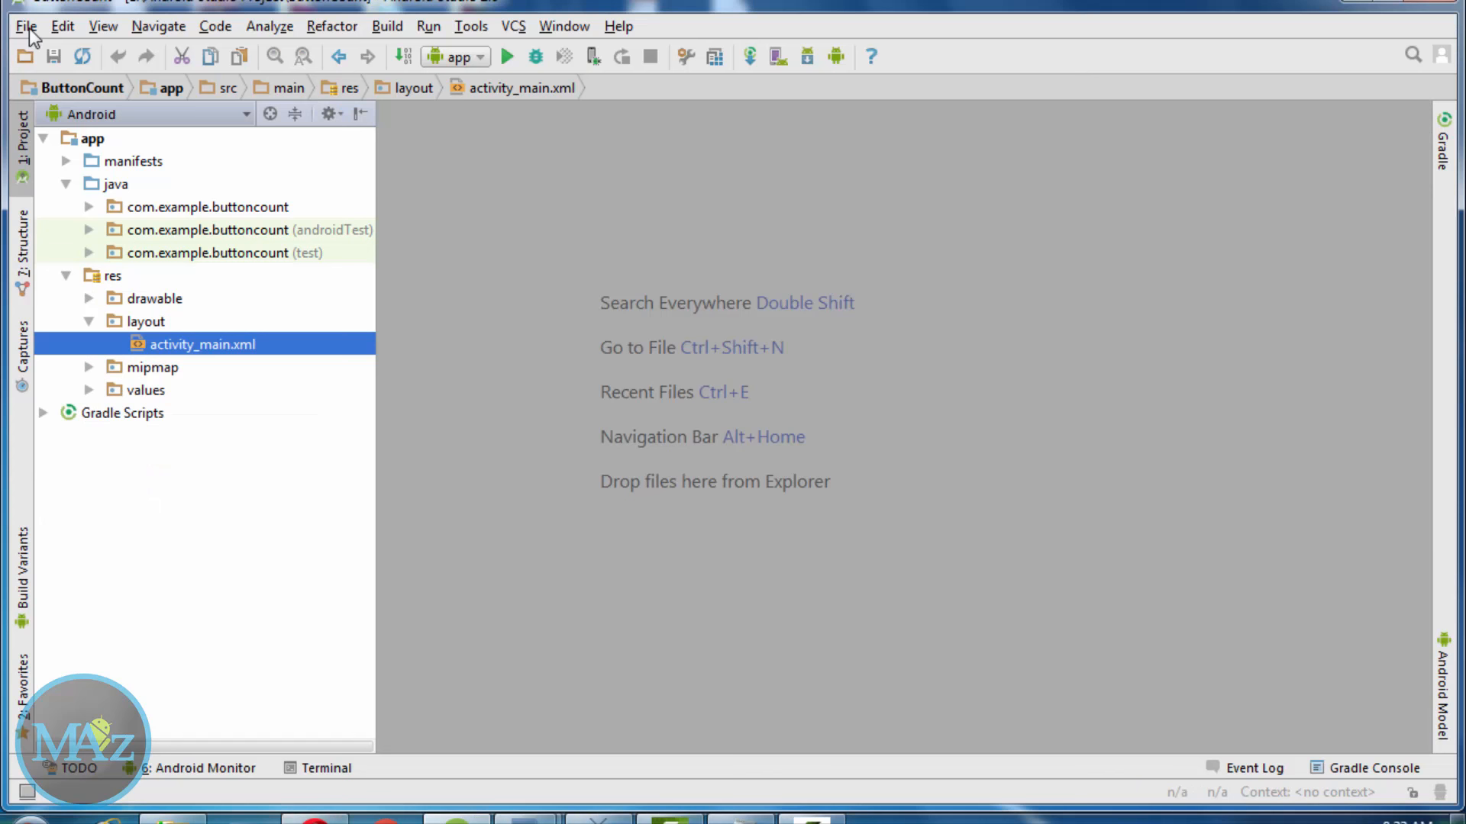
Step: Create the Buttoncount1 project via the wizard: default name, Phone and Tablet API 16, Empty Activity template
click(26, 26)
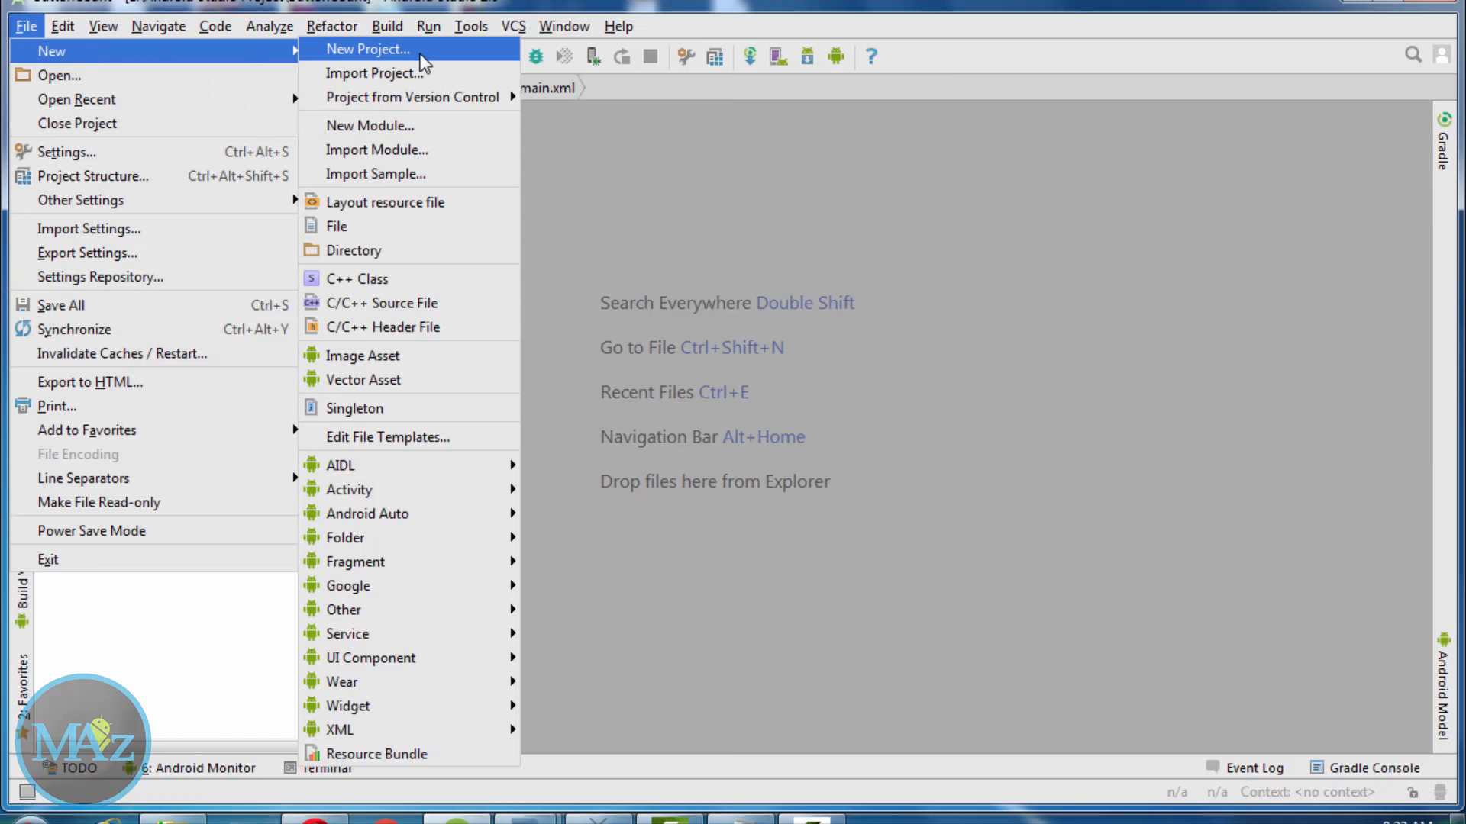
click(368, 49)
text(But)
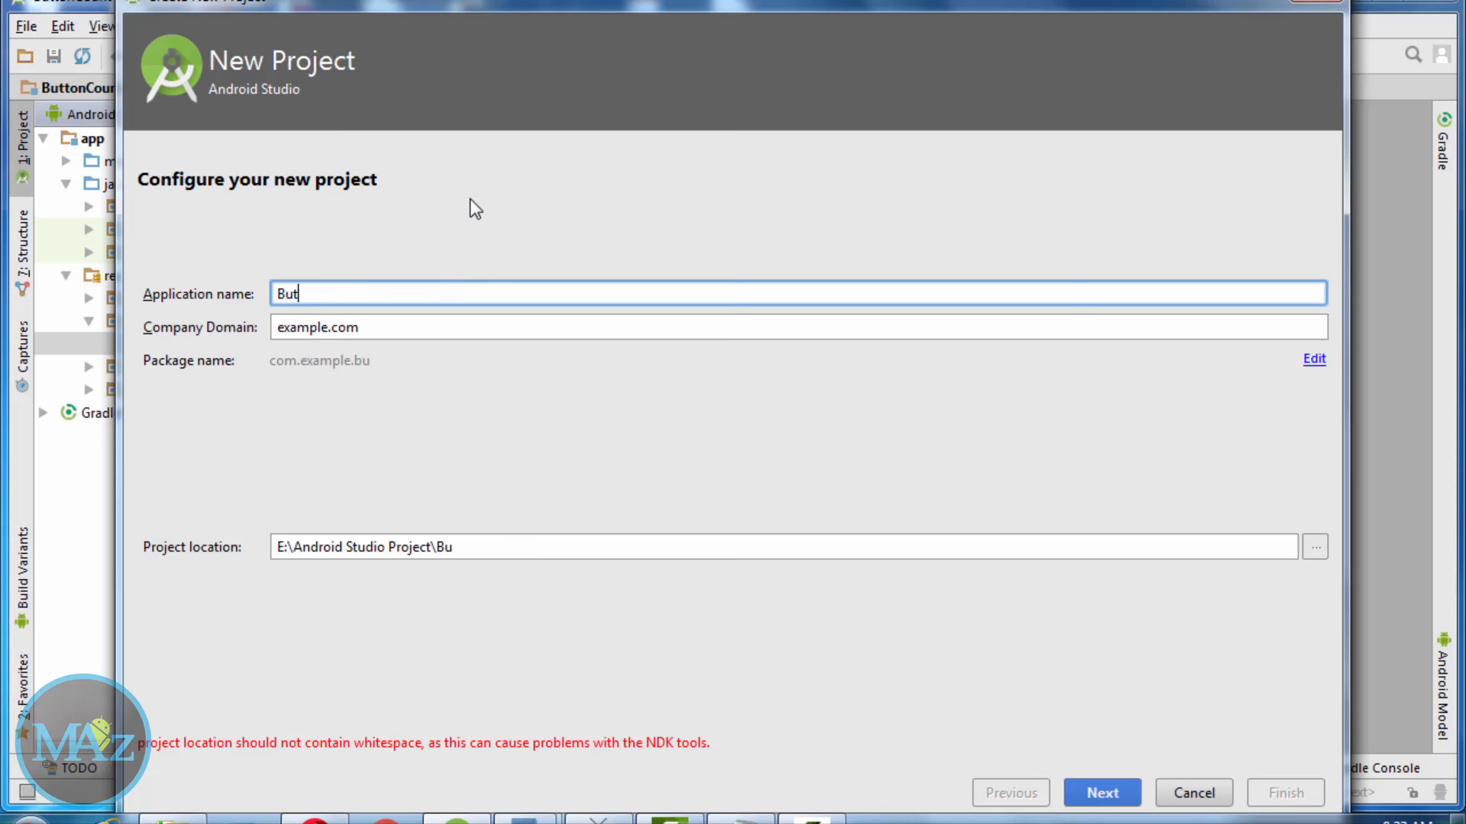
click(1101, 792)
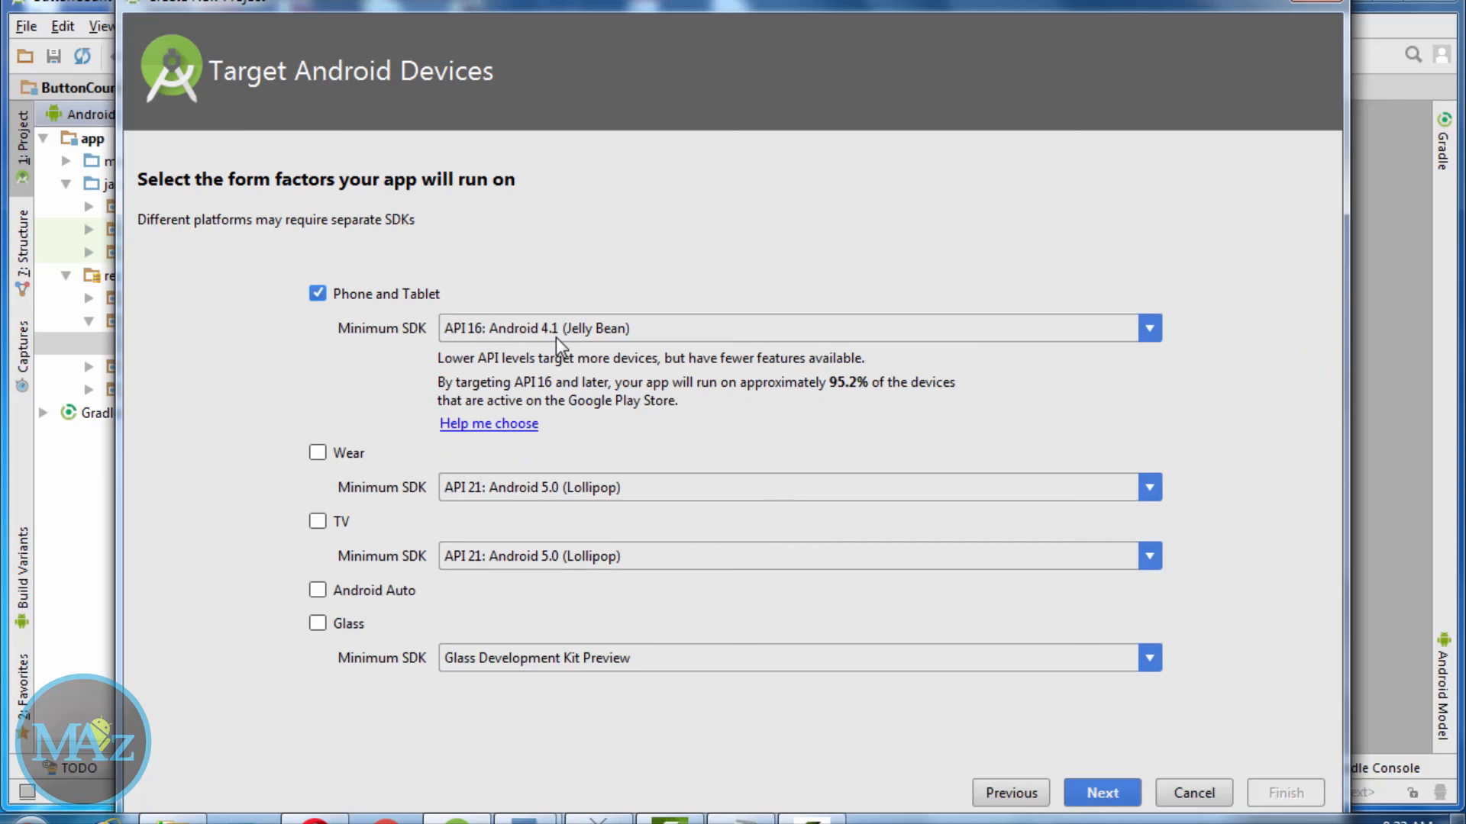
mouse_move(868, 402)
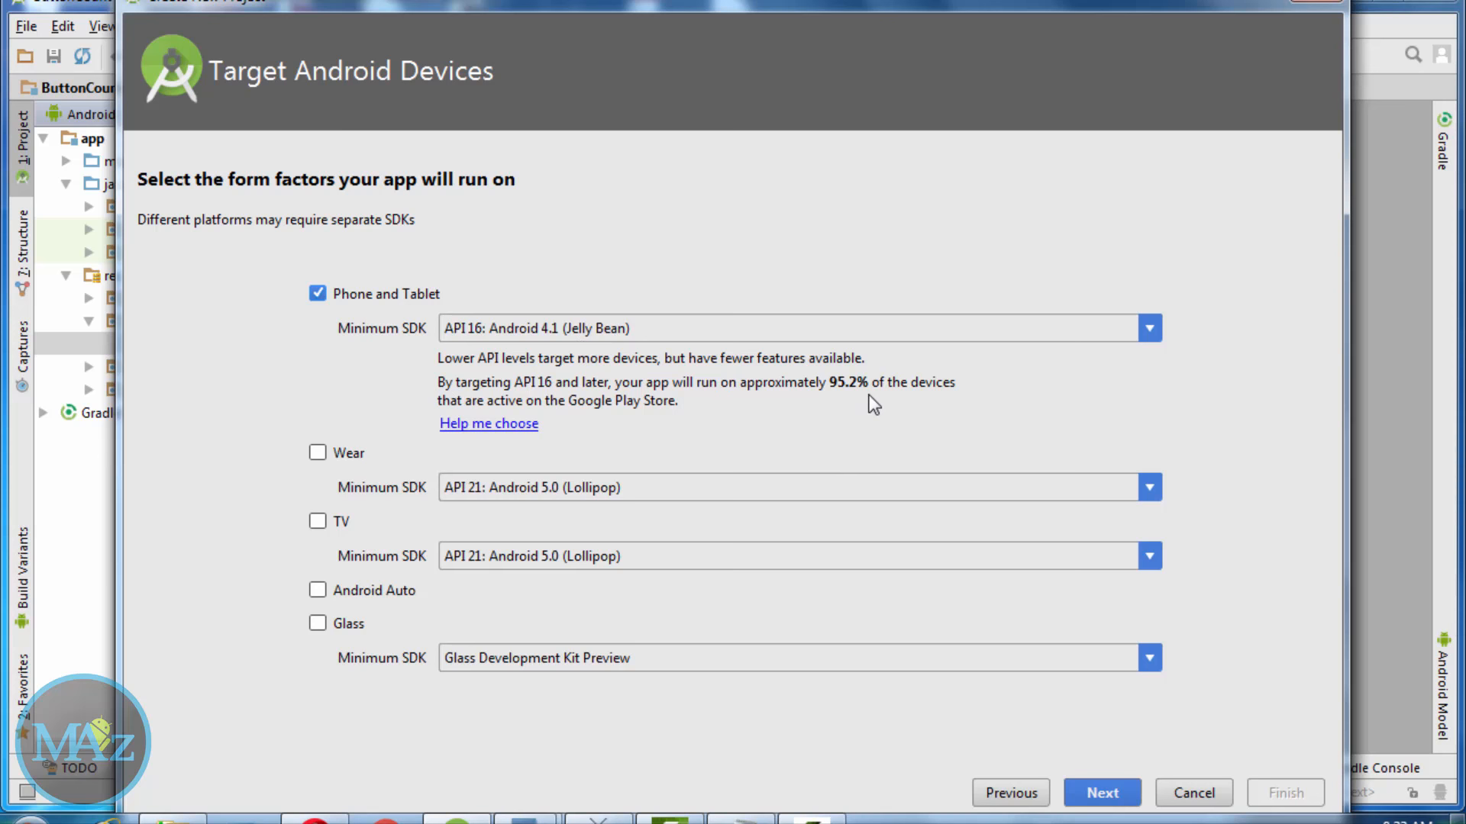
click(1101, 793)
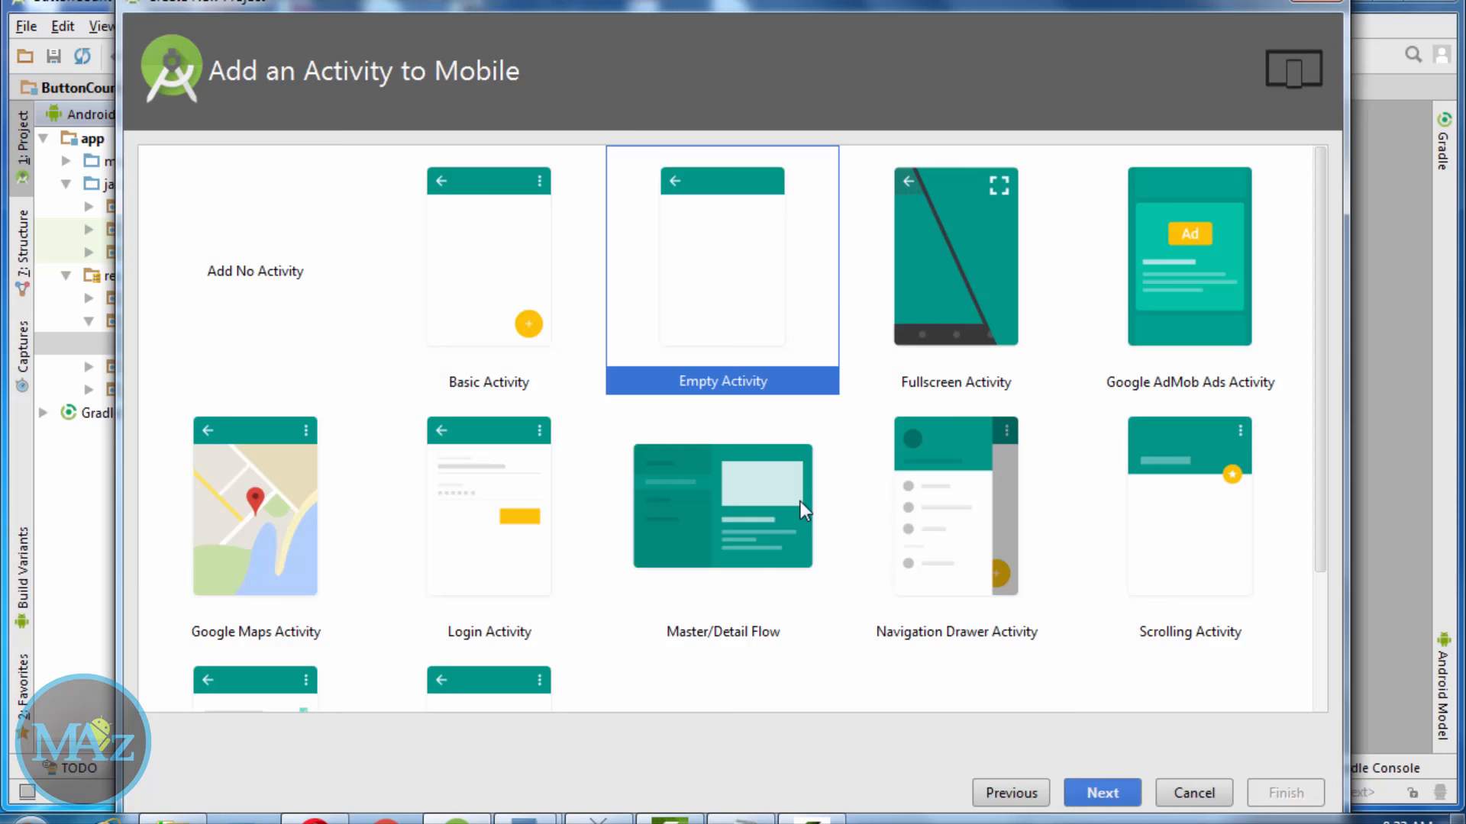
click(1101, 792)
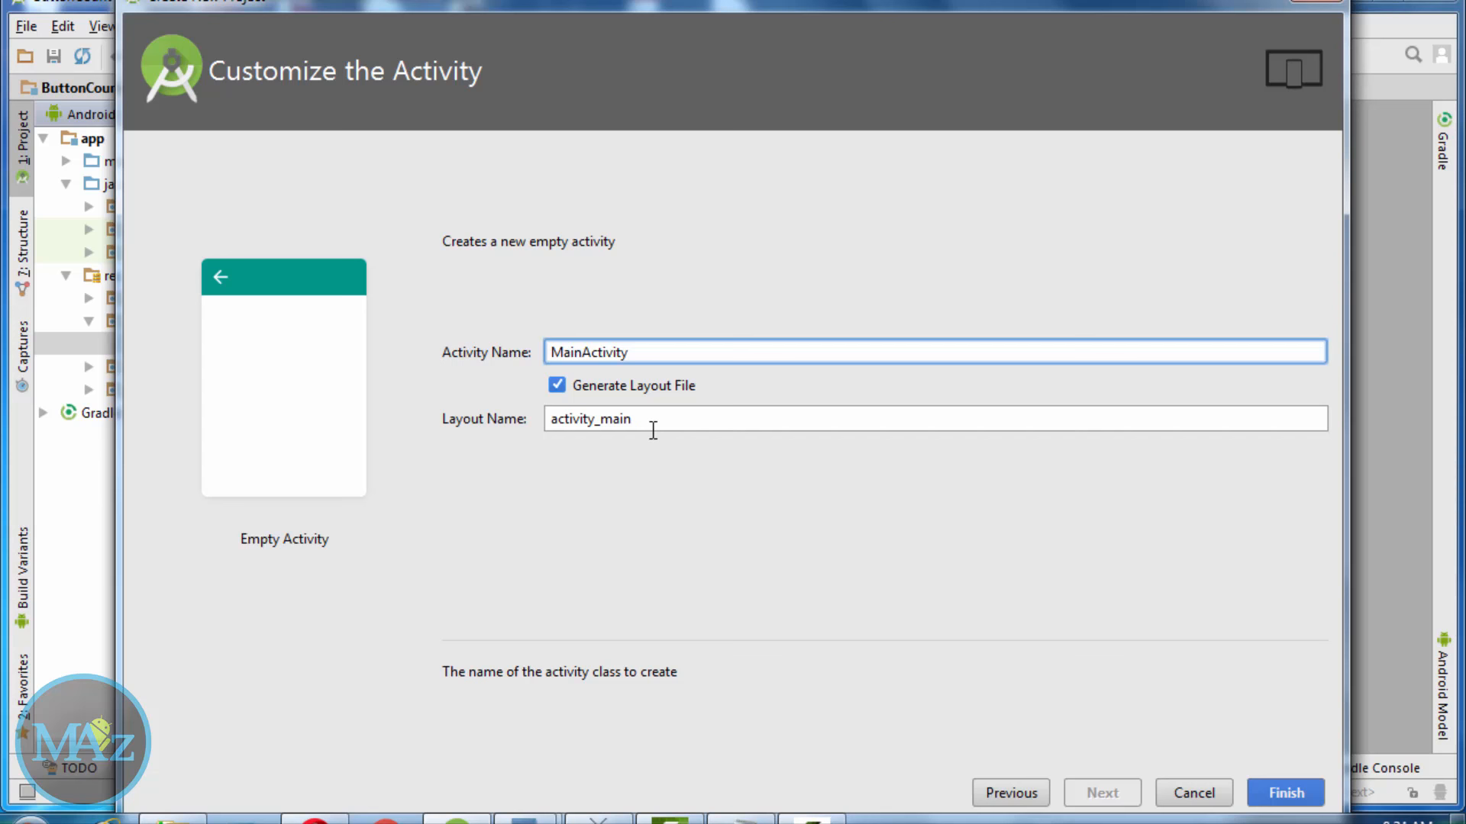
click(1284, 793)
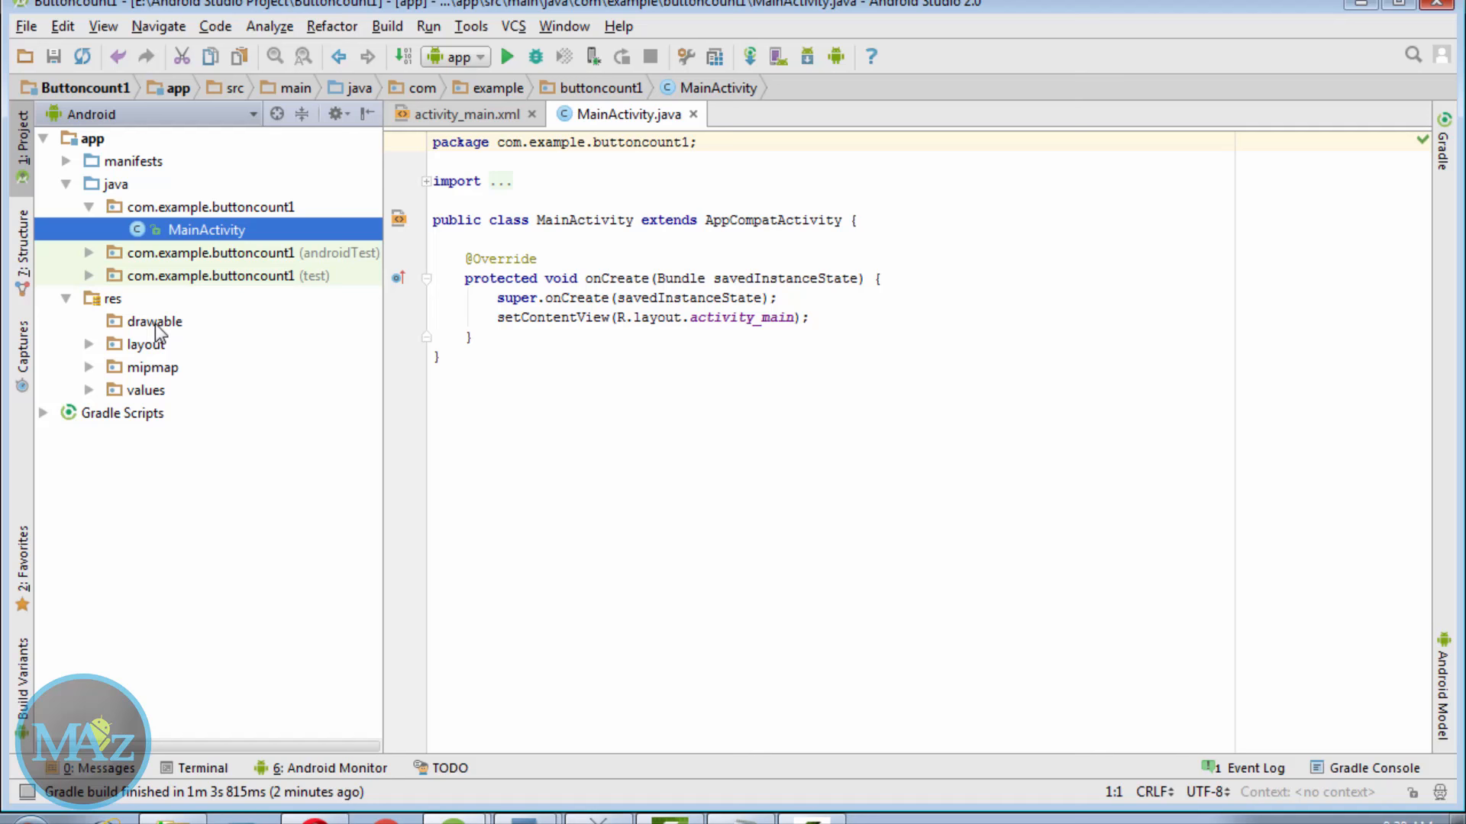
Step: Add a drawable resource file item_count.xml under res/drawable with a shape root element
right_click(154, 321)
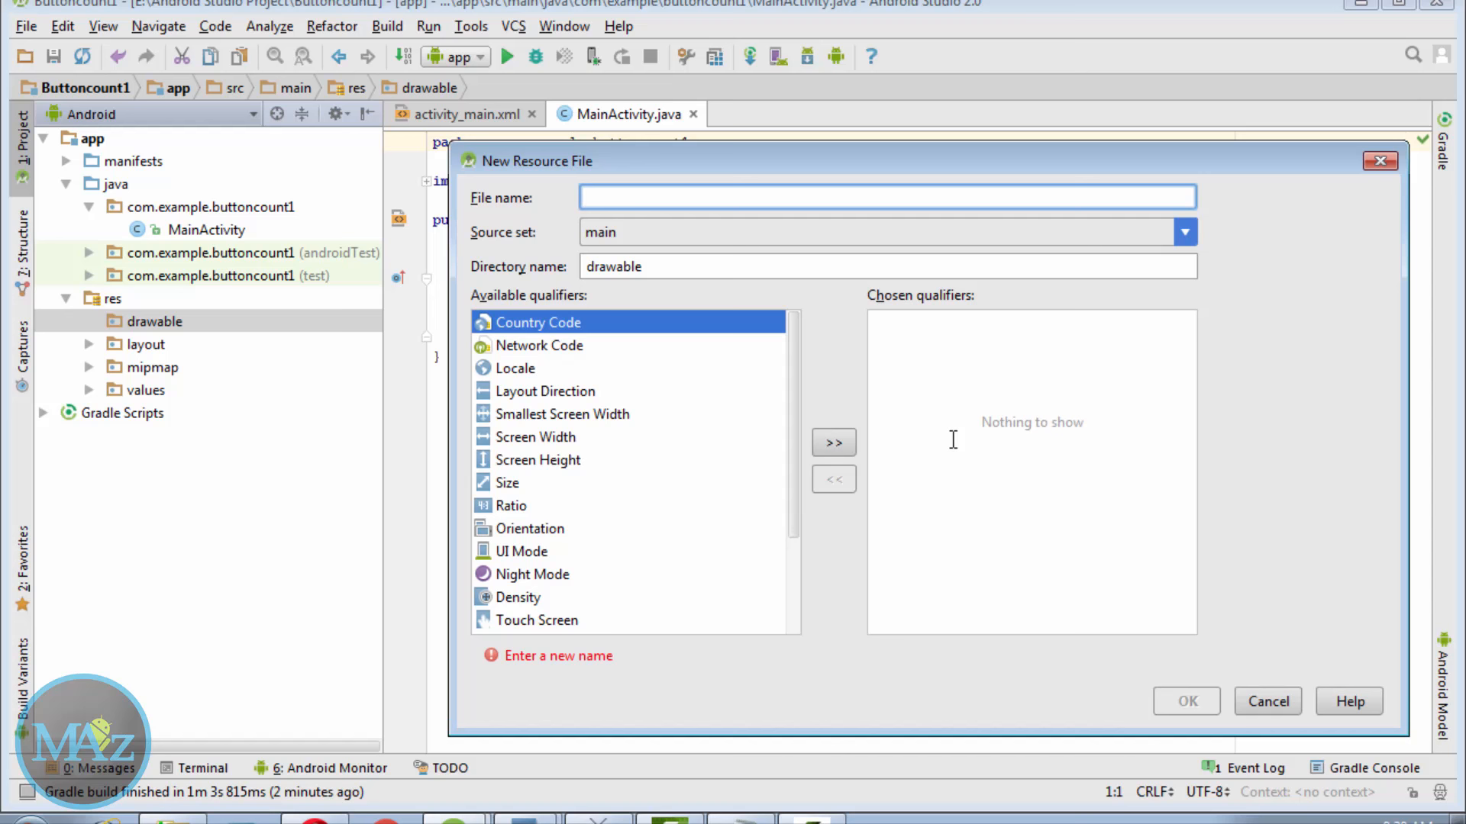
click(1185, 701)
text(android:shape="">)
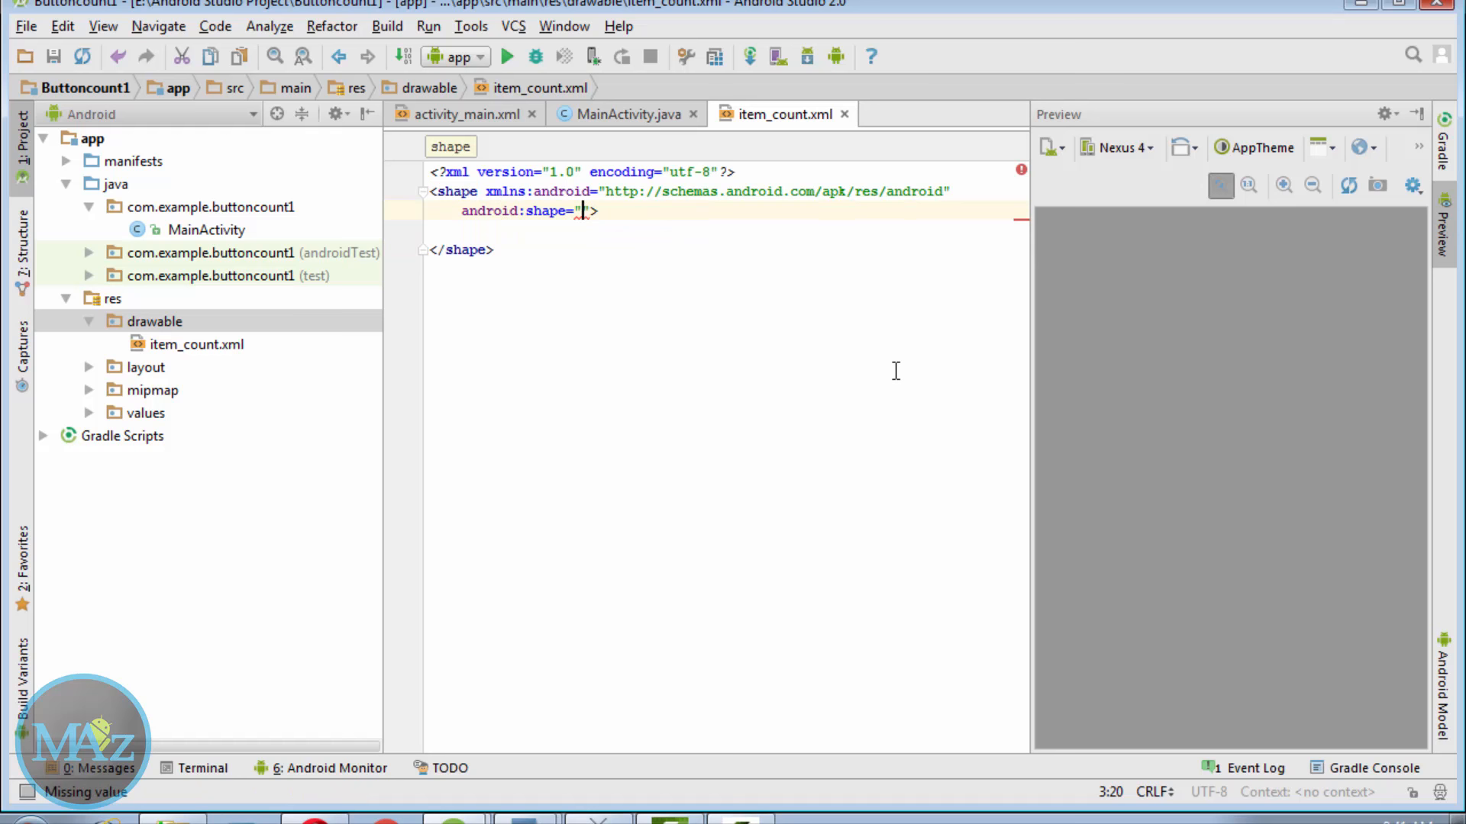
Step: Make the shape a rectangle with 8dp corners and a solid #f20000 fill, then begin a #fff stroke
text(rectangle)
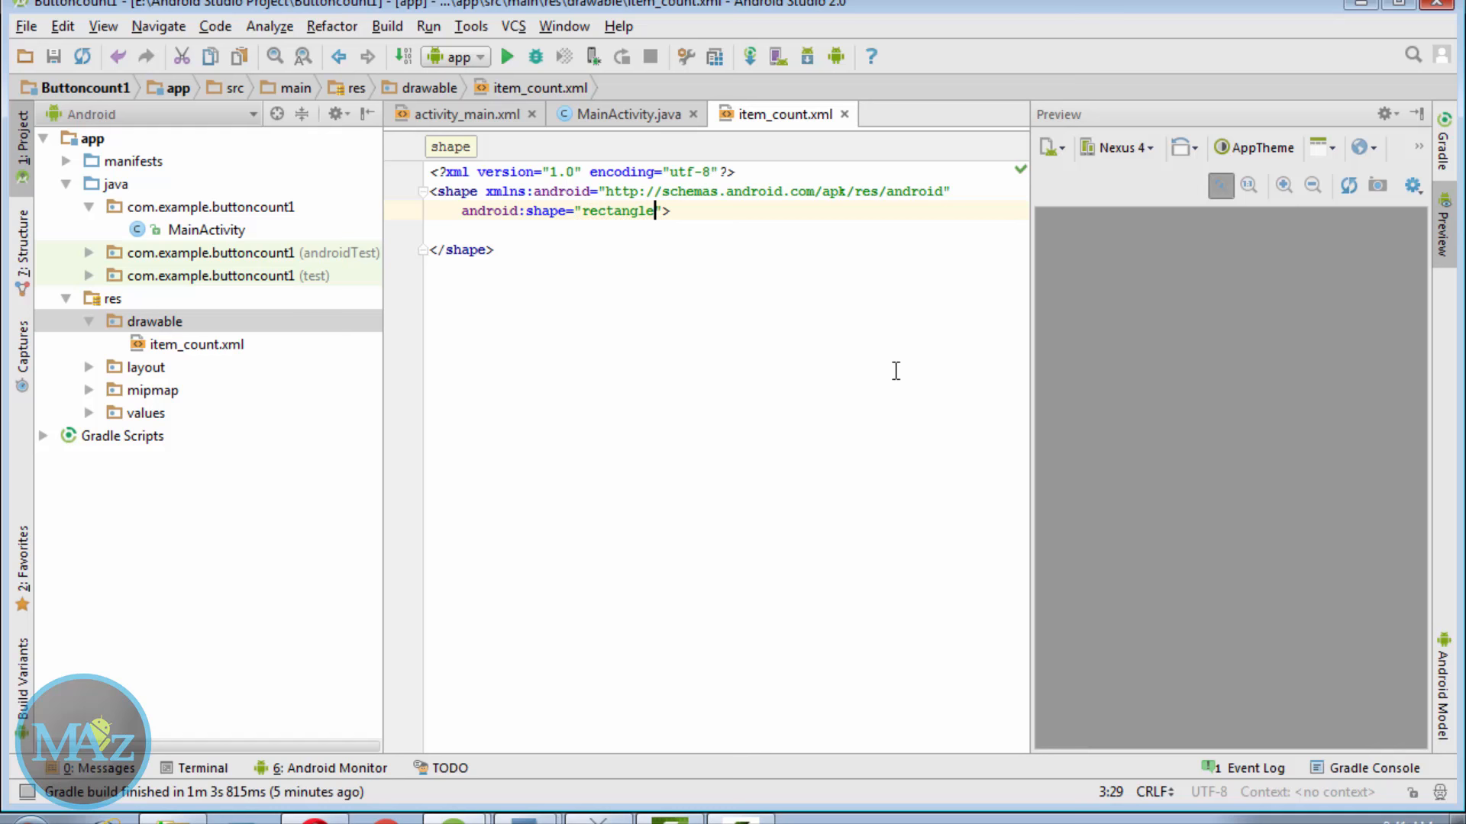
text(<)
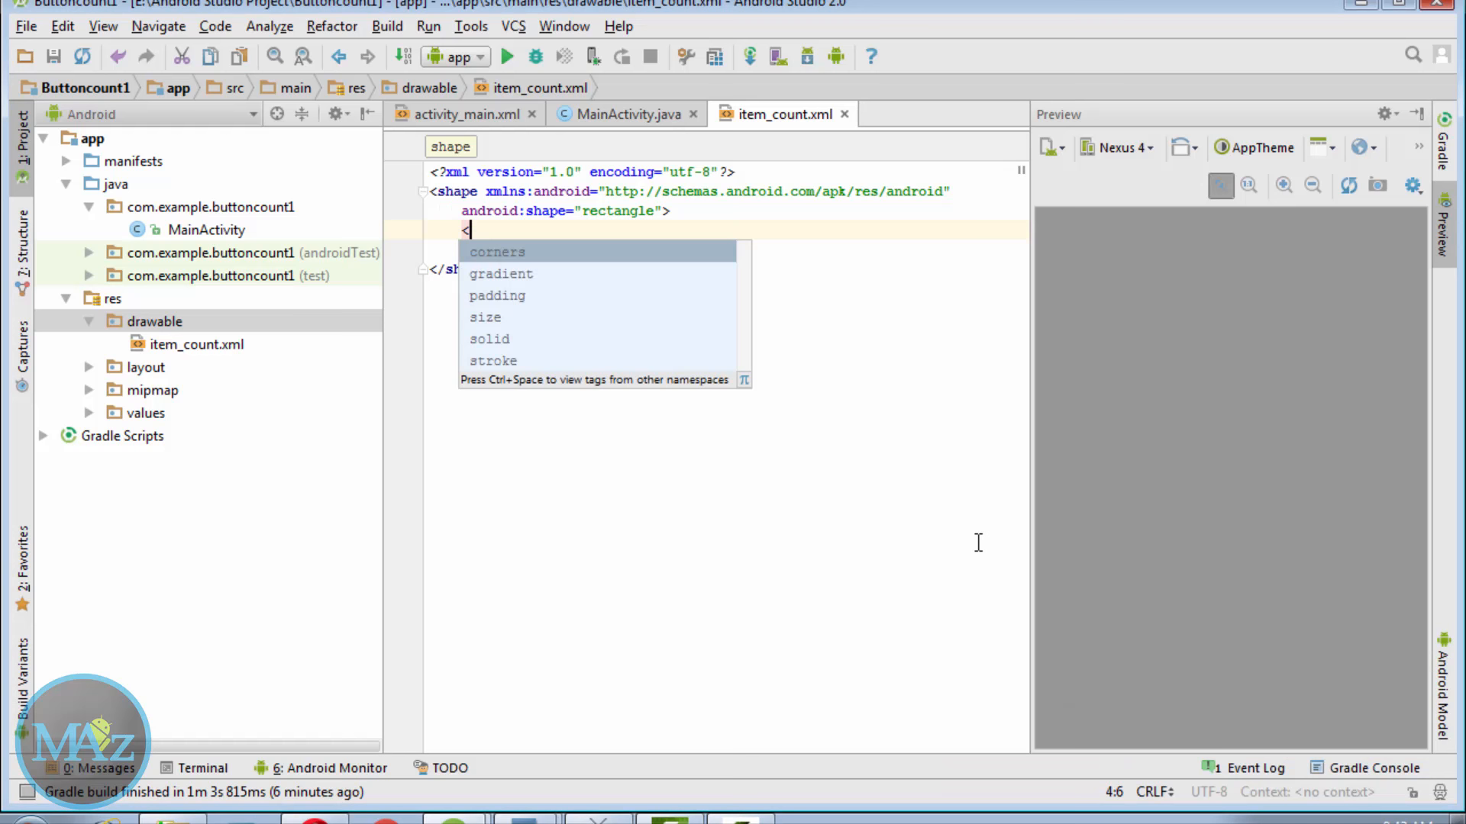
text(corners android:radius="8dp"/>)
text(<solid android:color=")
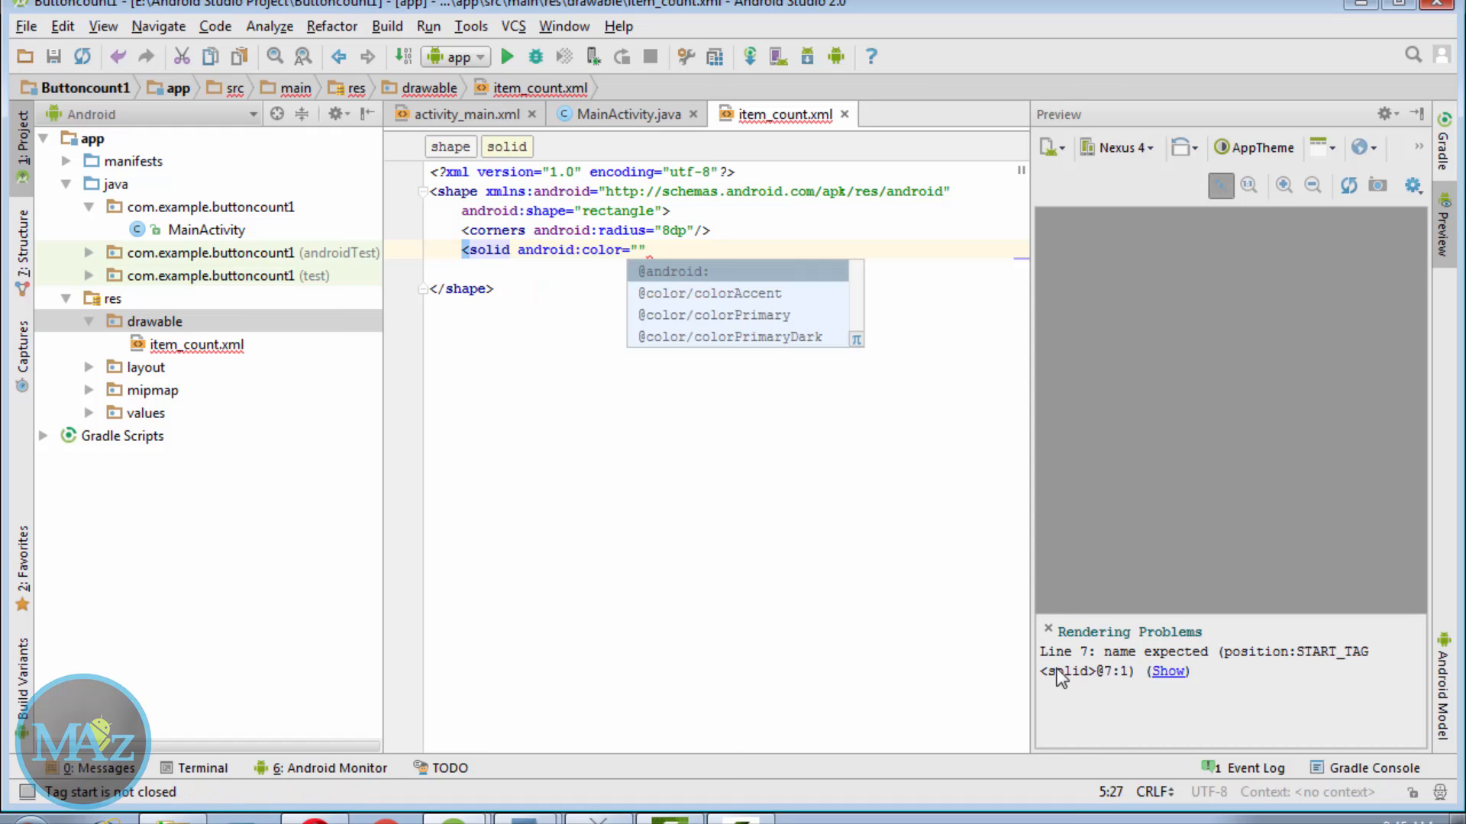
text(#f20000)
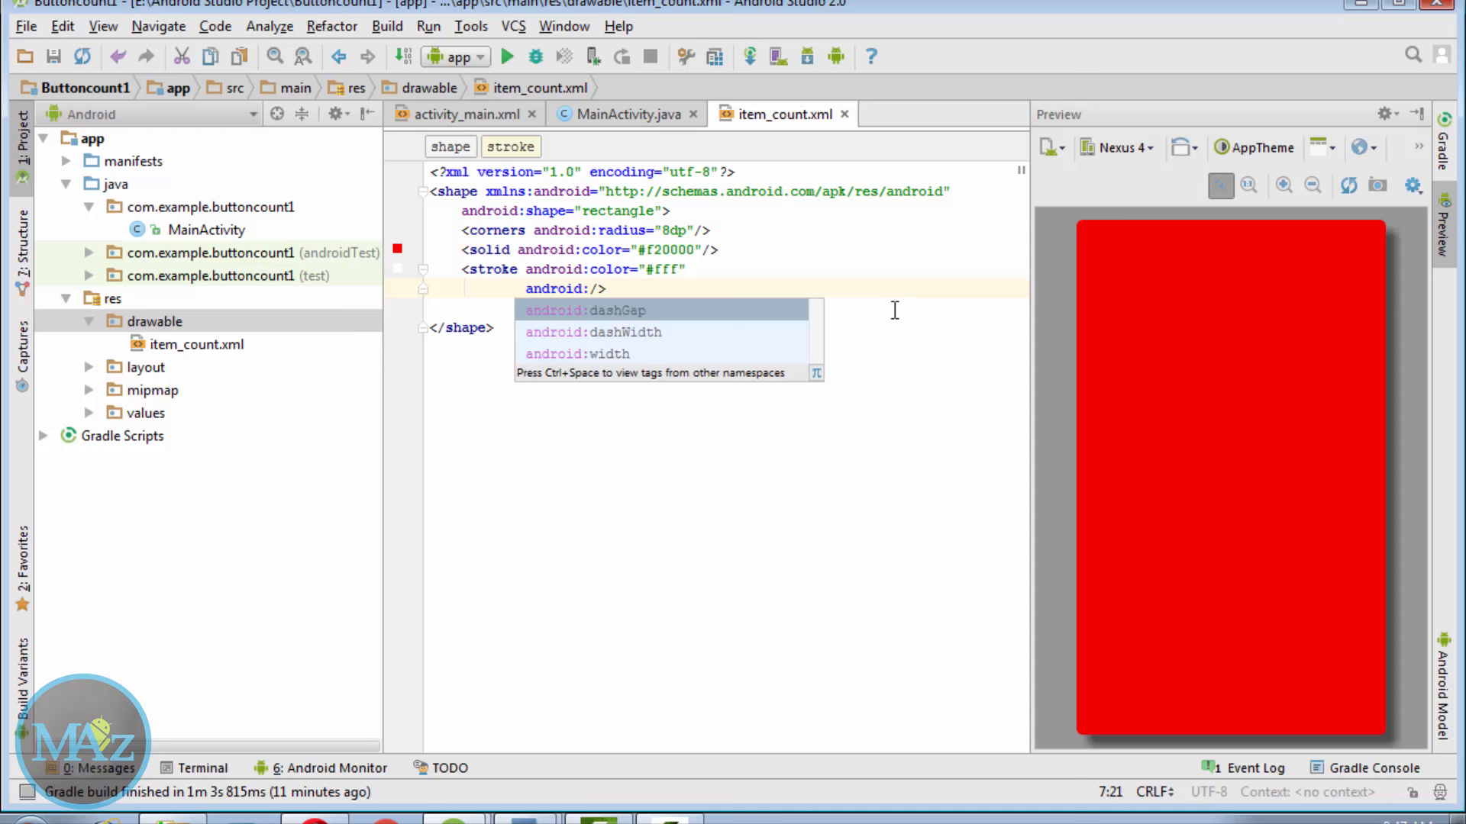
Step: Set the stroke width to 2dip and add a padding tag with 5dp on bottom, left, top and right
text(width="2")
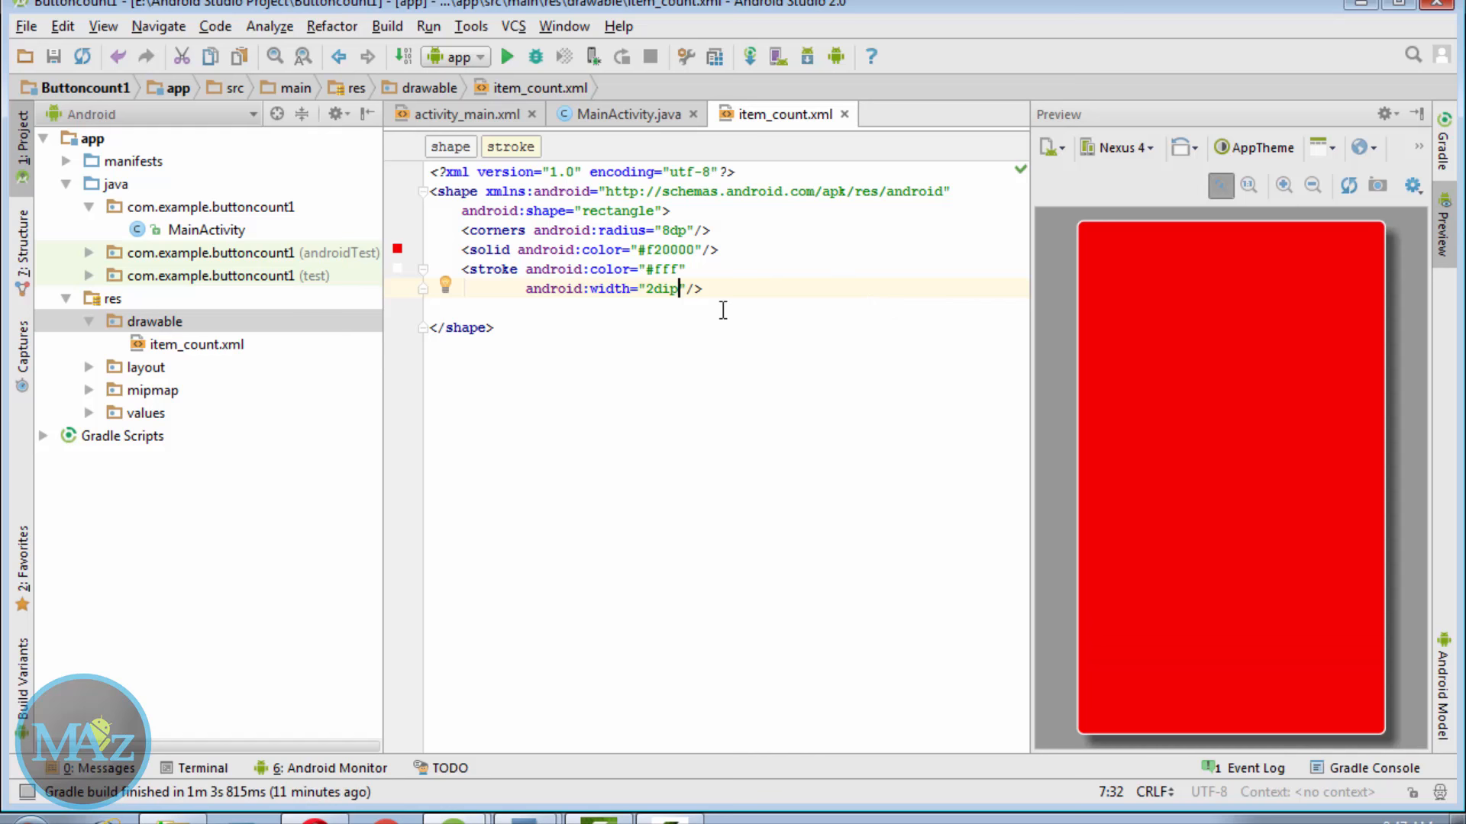
text(<)
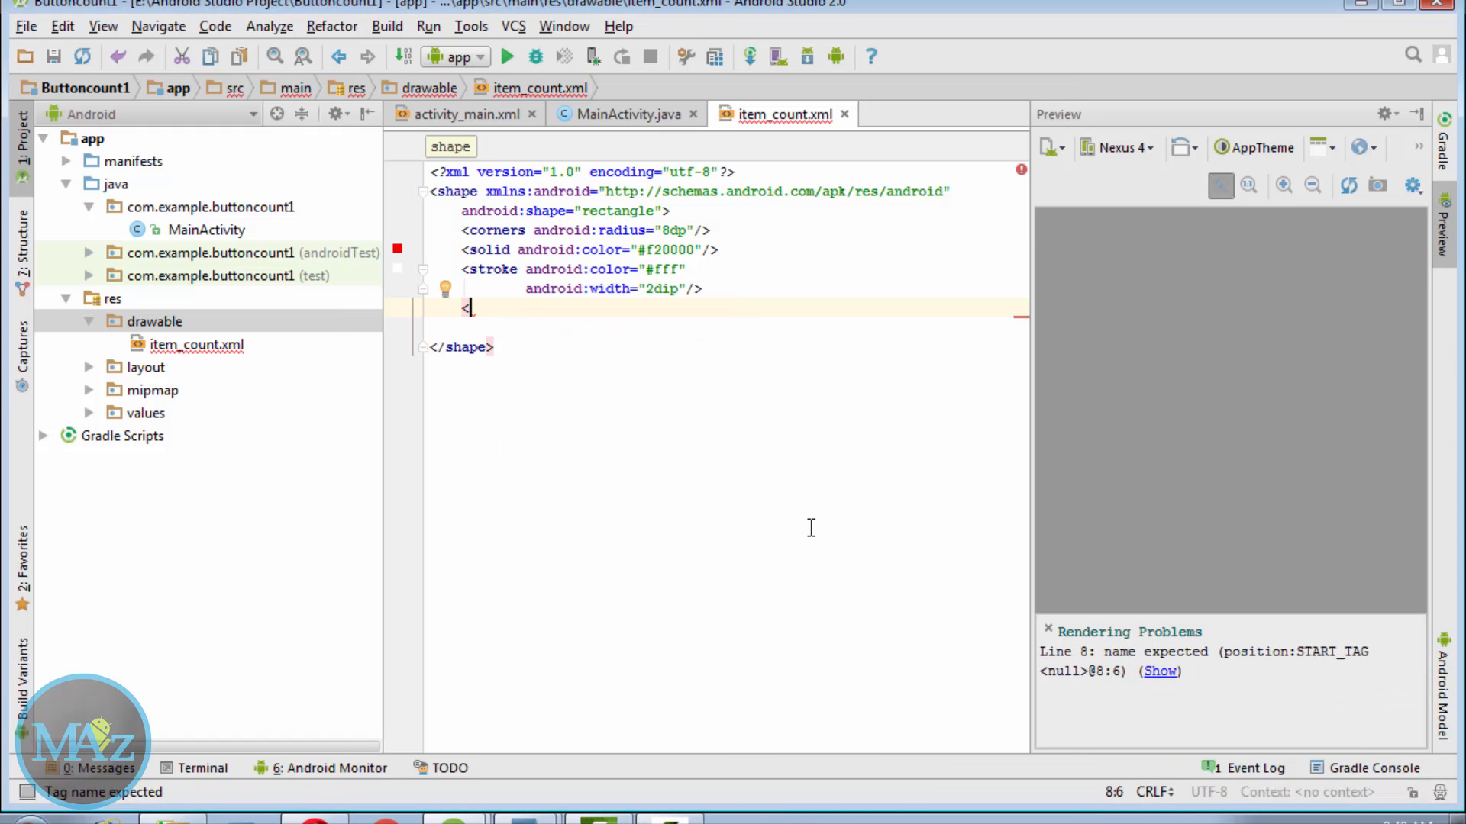
text(<padding android)
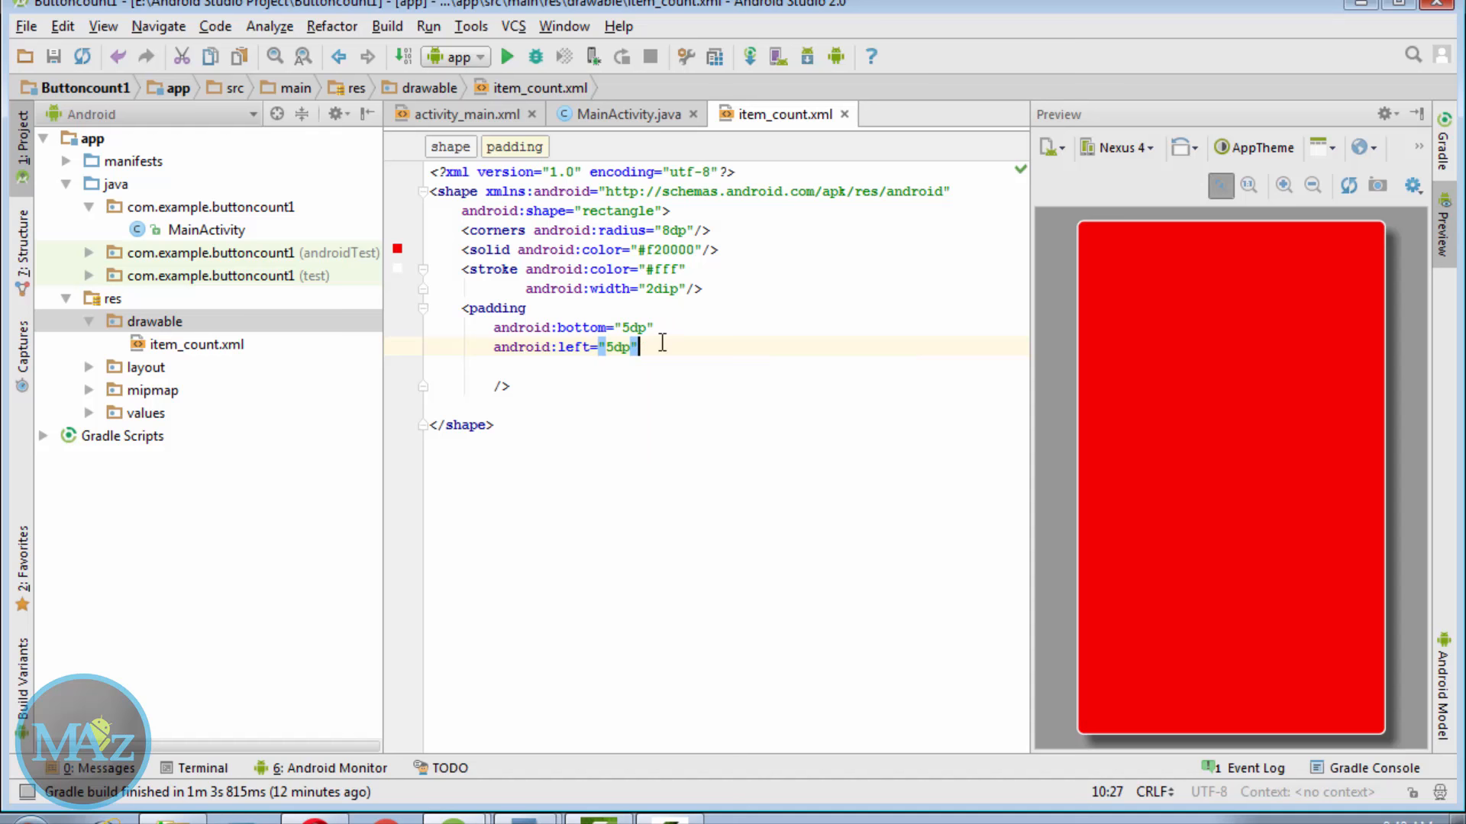
text(android:right="5dp)
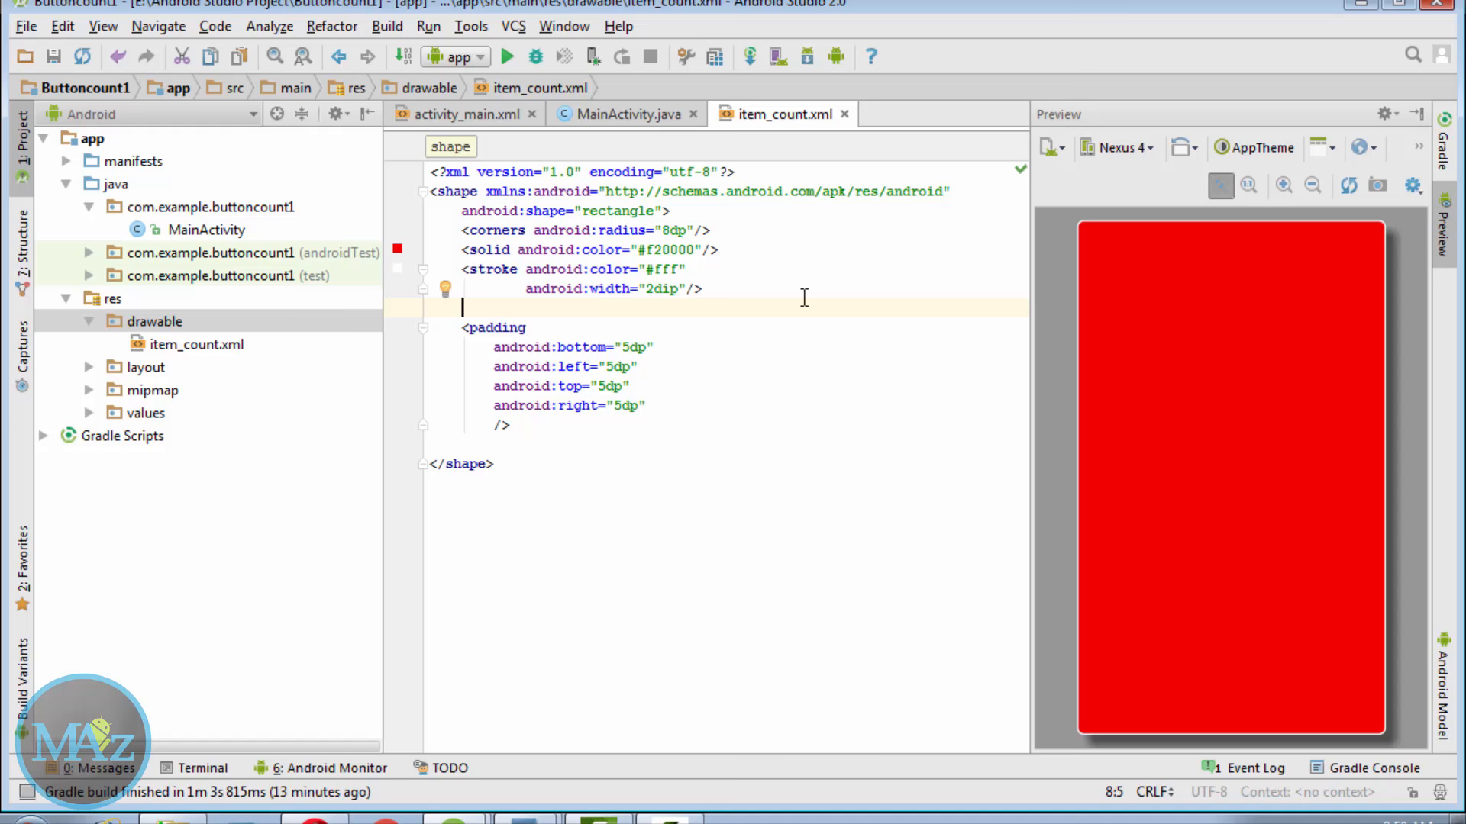
click(466, 113)
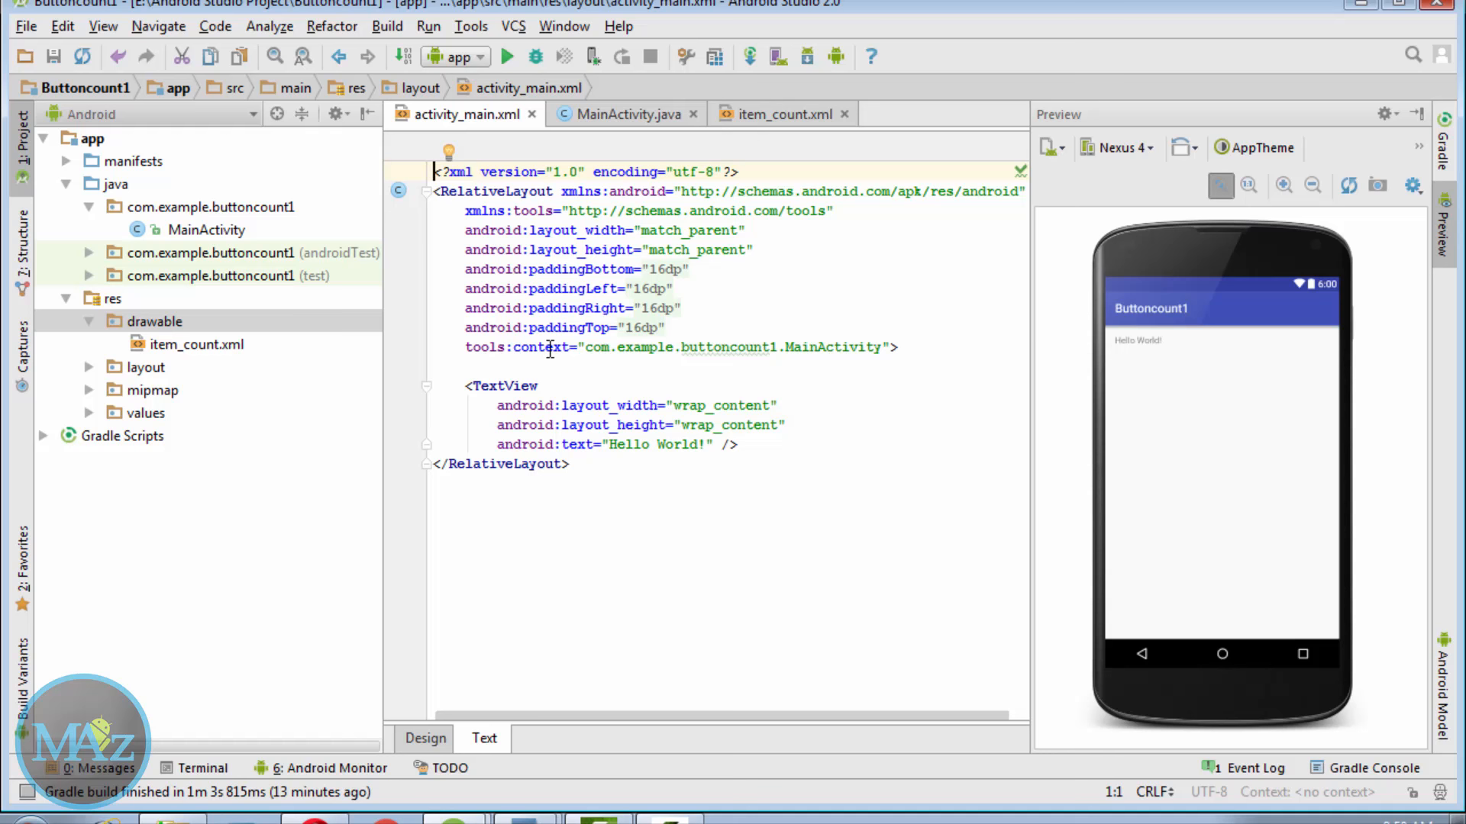
Step: Paste chat_icon.png and email_icon.png into the res/drawable folder
click(156, 320)
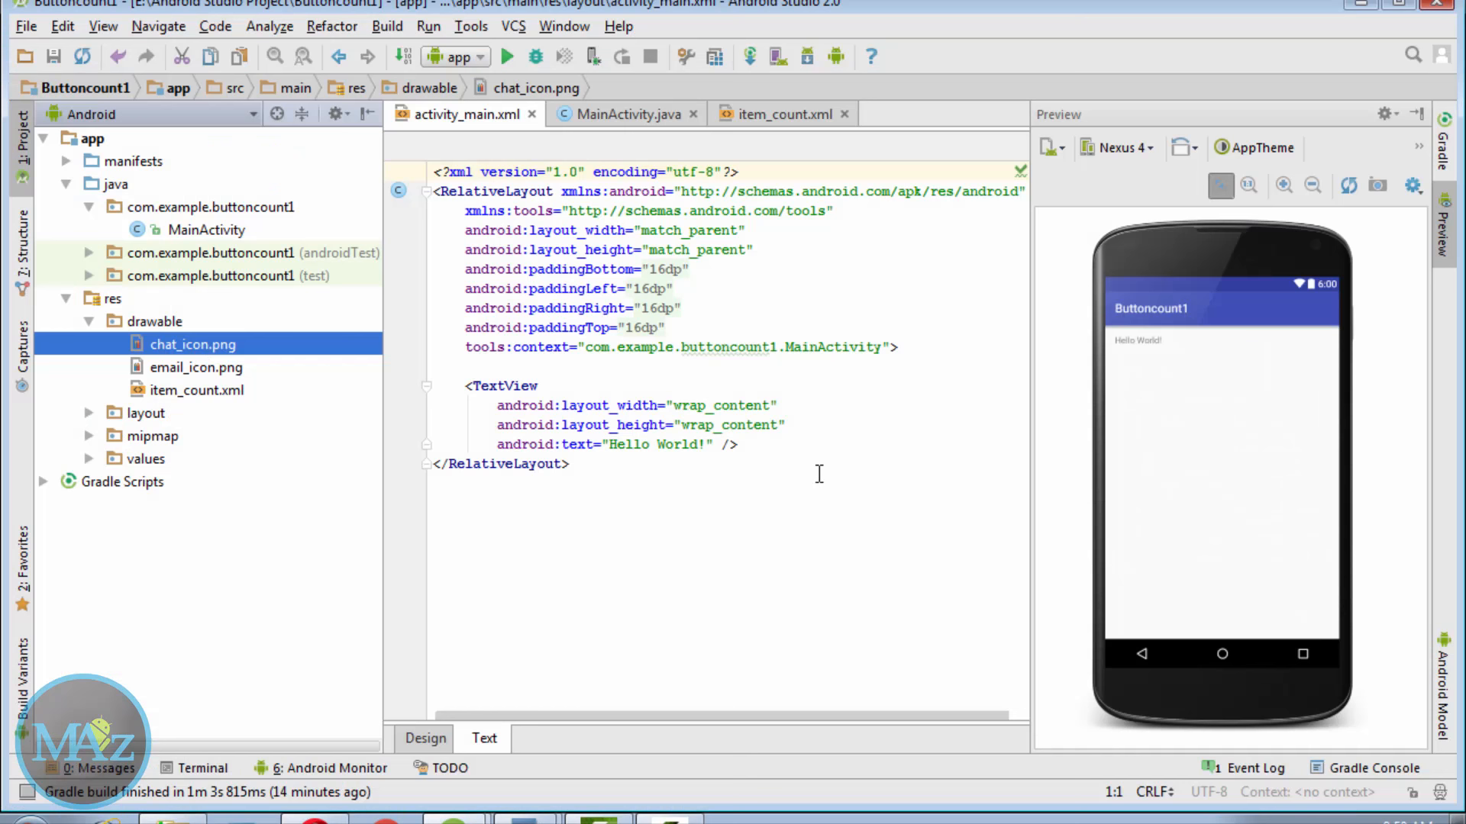
Step: Strip the TextView and give the root layout fill_parent width, vertical orientation, layout_gravity centring and 16dp padding
click(748, 444)
text(fill)
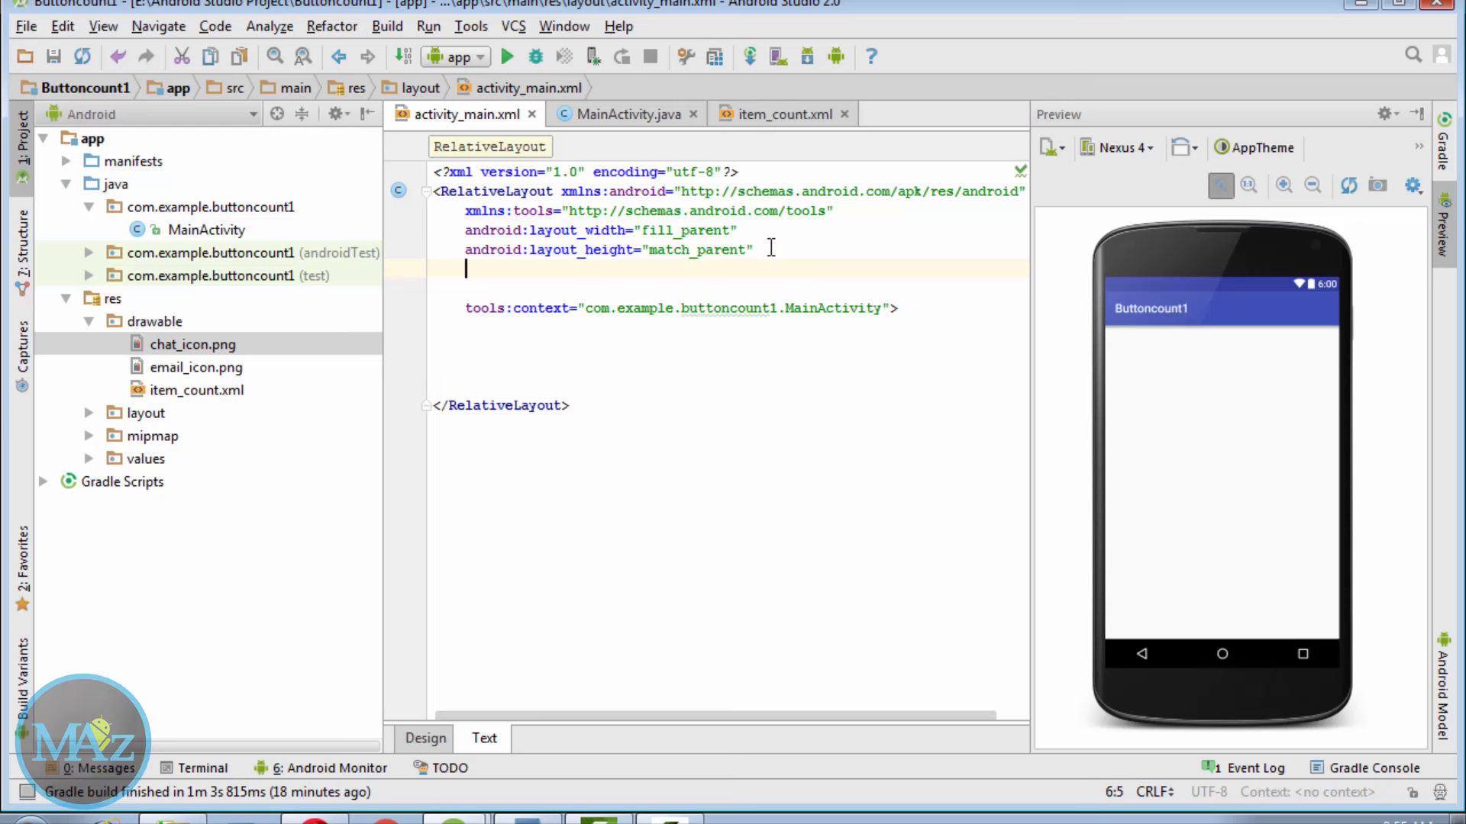
text(android:layout_gravity="")
text(android:orientation="vertical")
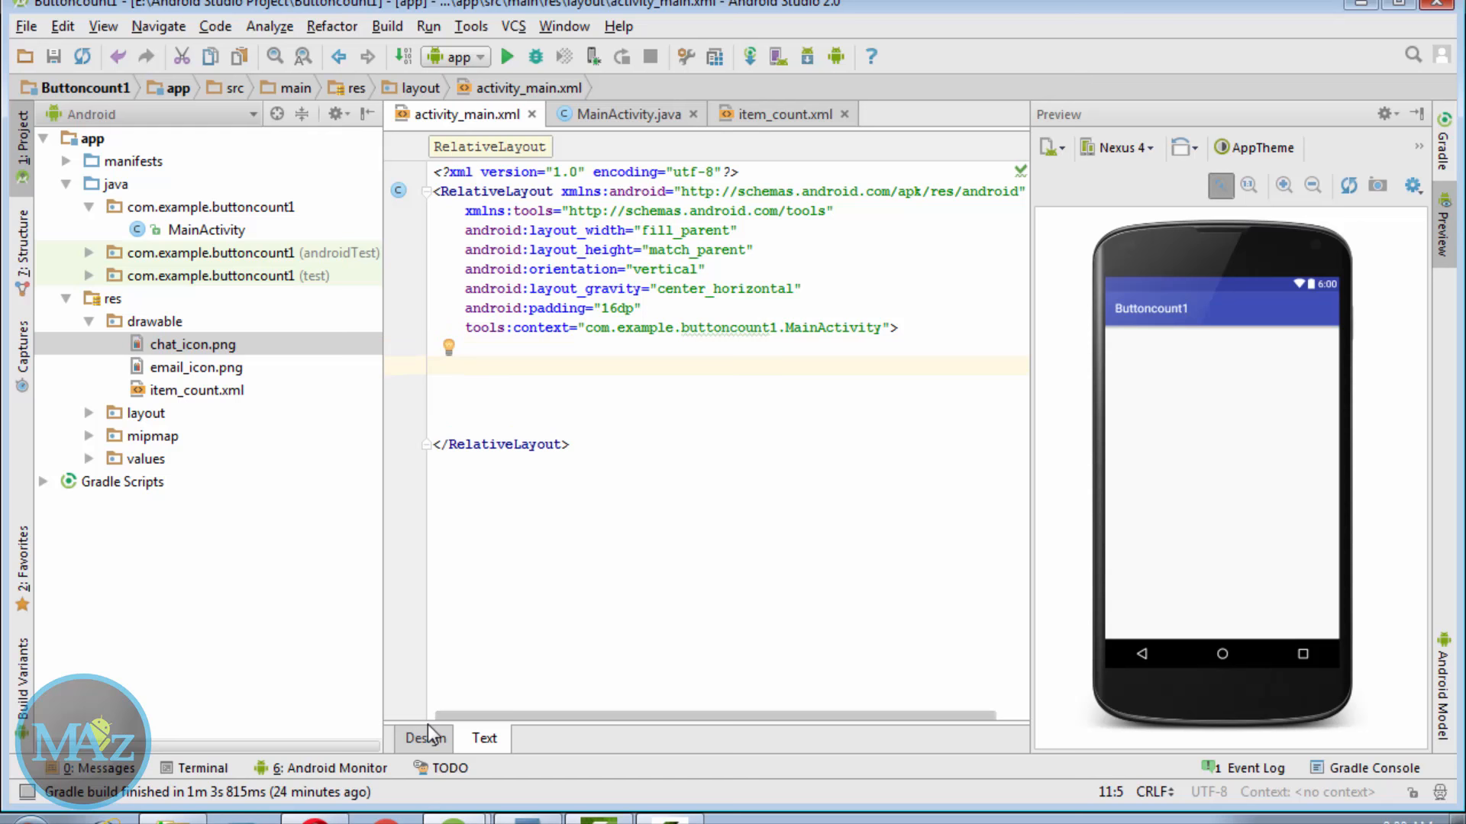
Step: In the Design view drop two nested RelativeLayouts with 94dp and 100dp top margins
click(424, 739)
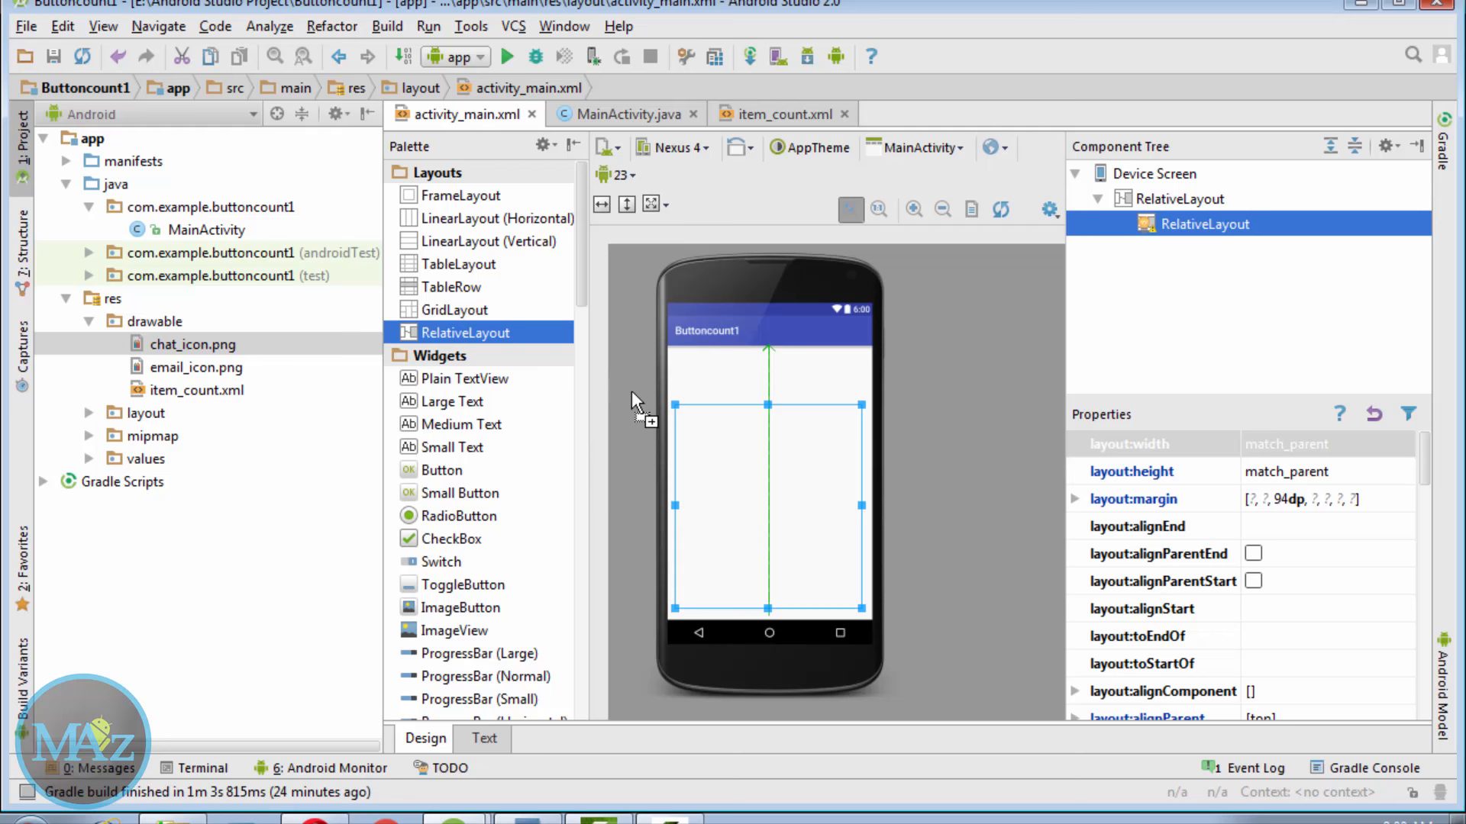
click(484, 739)
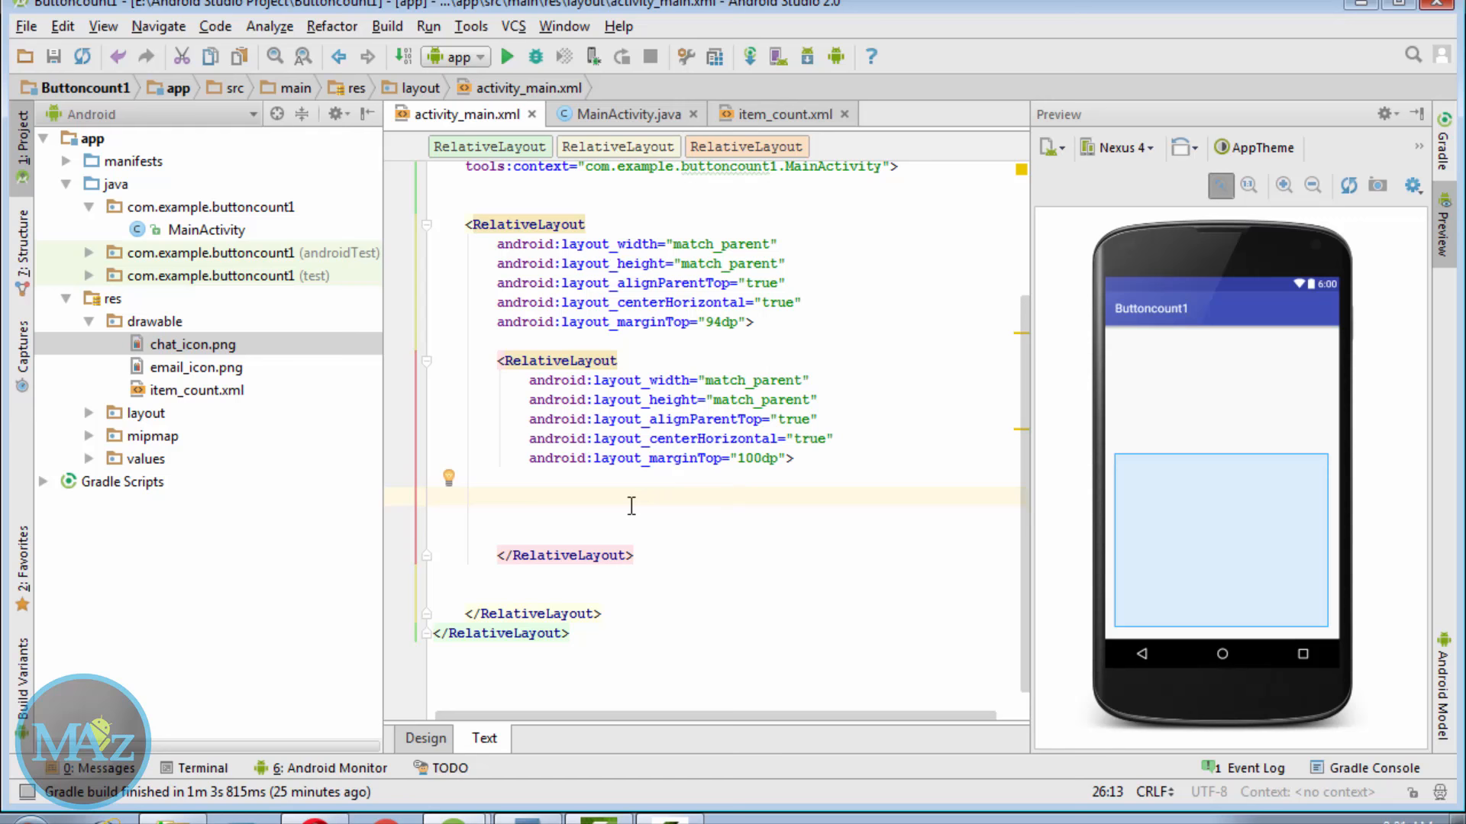
Step: Drop a Button and a TextView into the inner RelativeLayout and trim the outer one's extra attributes
click(424, 739)
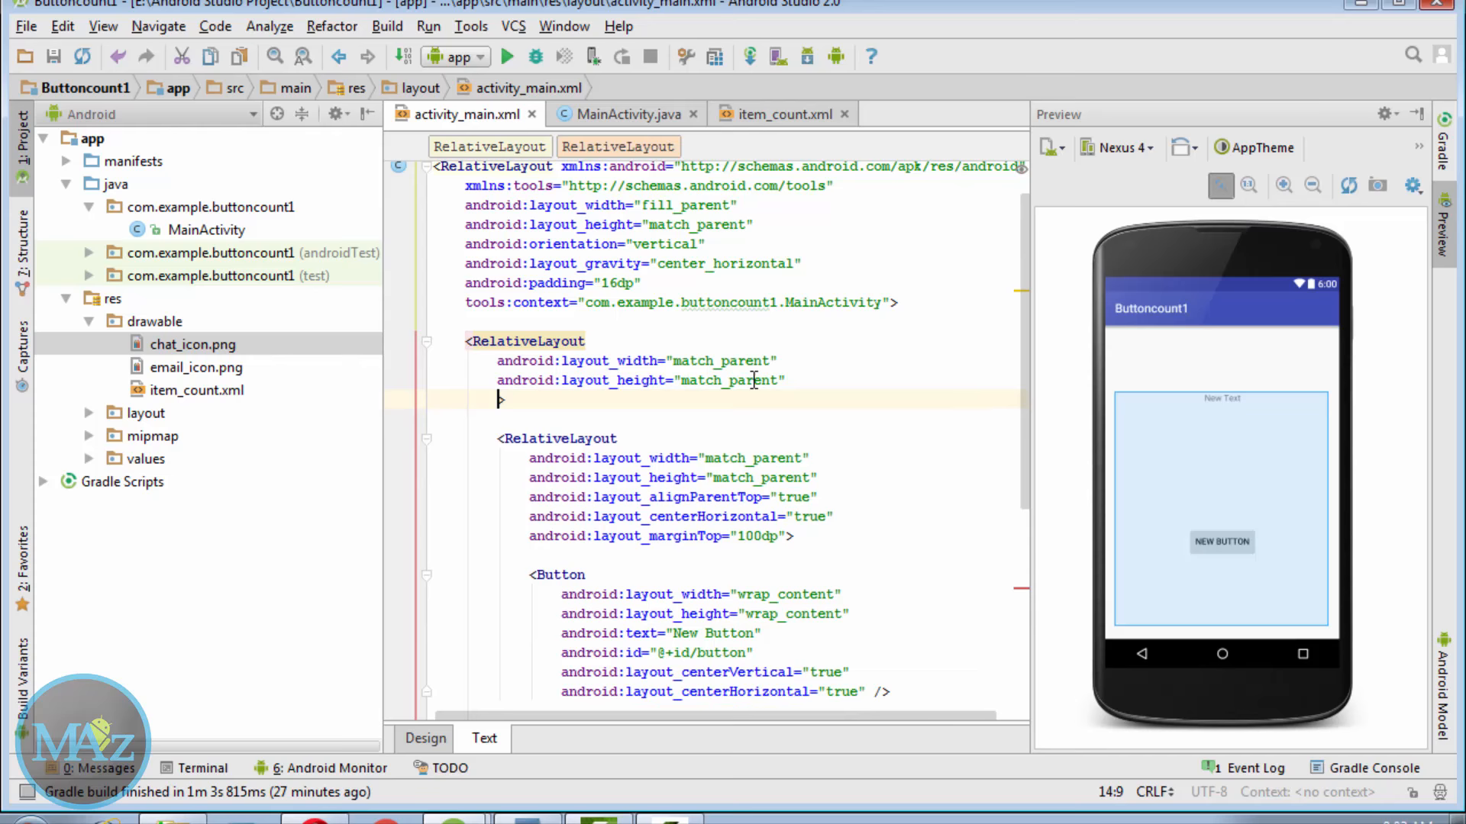
Step: Give the outer nested RelativeLayout id @+id/badage_notification and wrap_content width and height
text(android:id =)
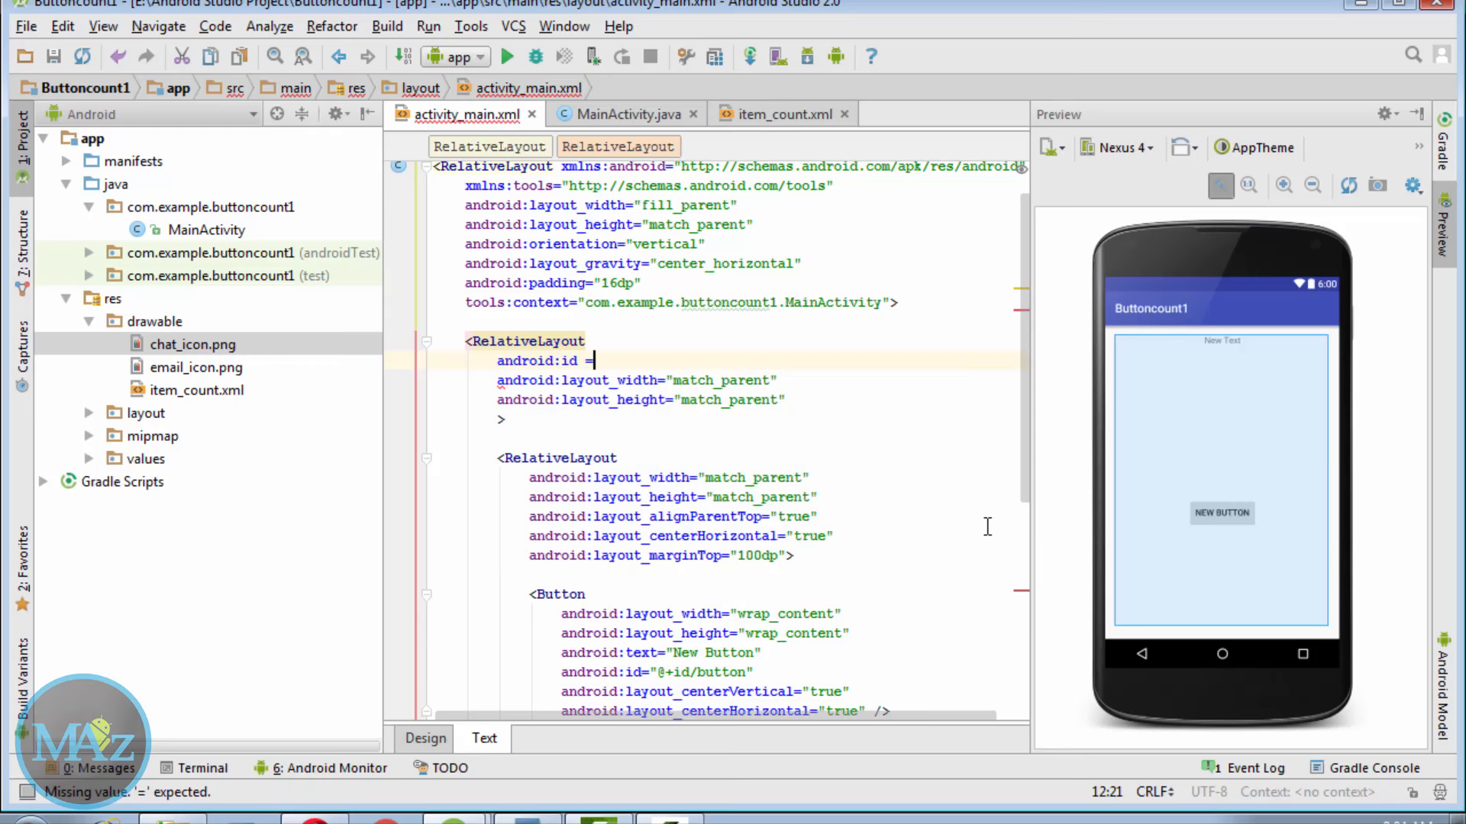
text("@+id/")
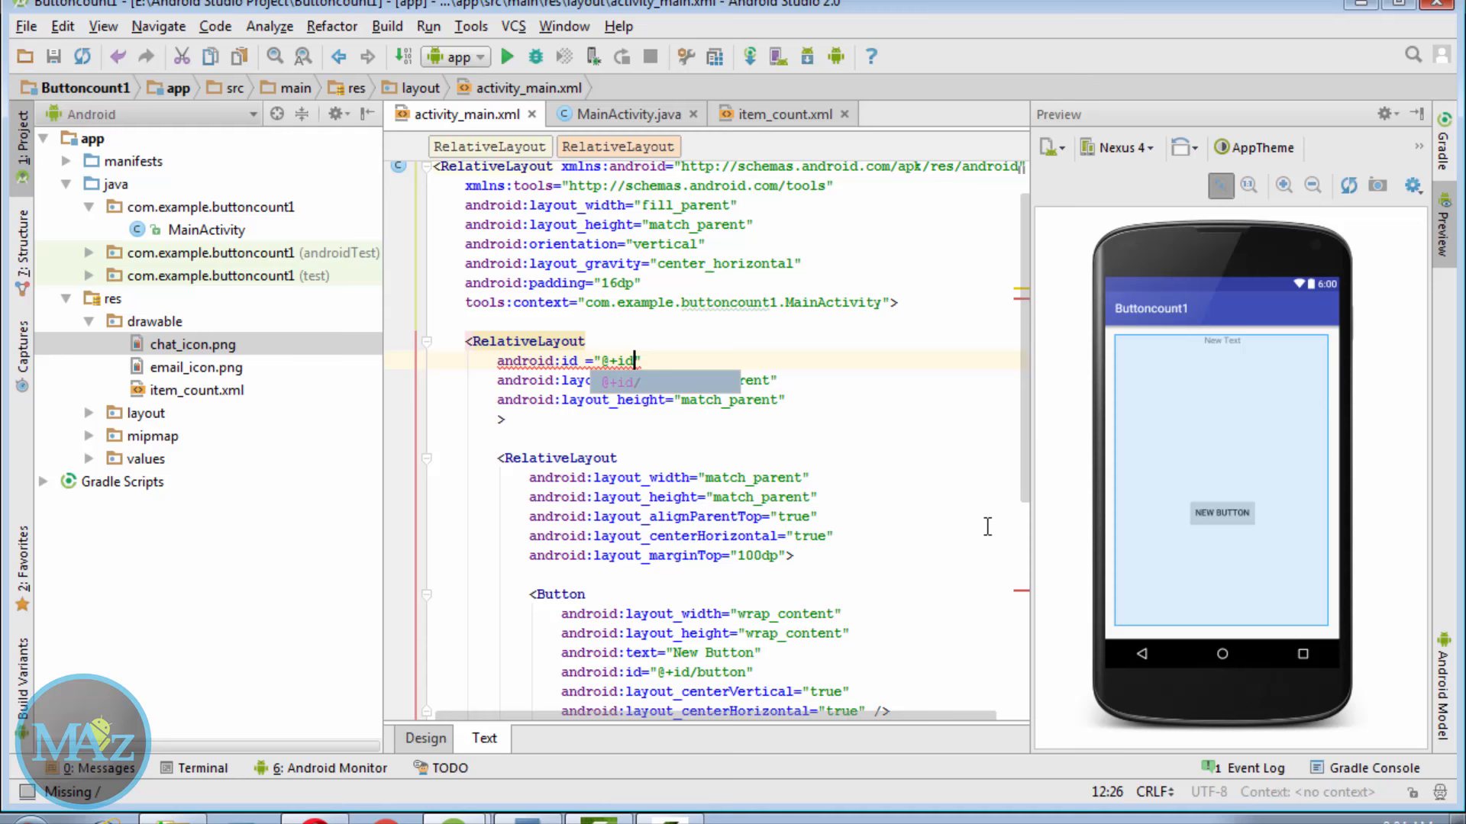
text(badage_notification)
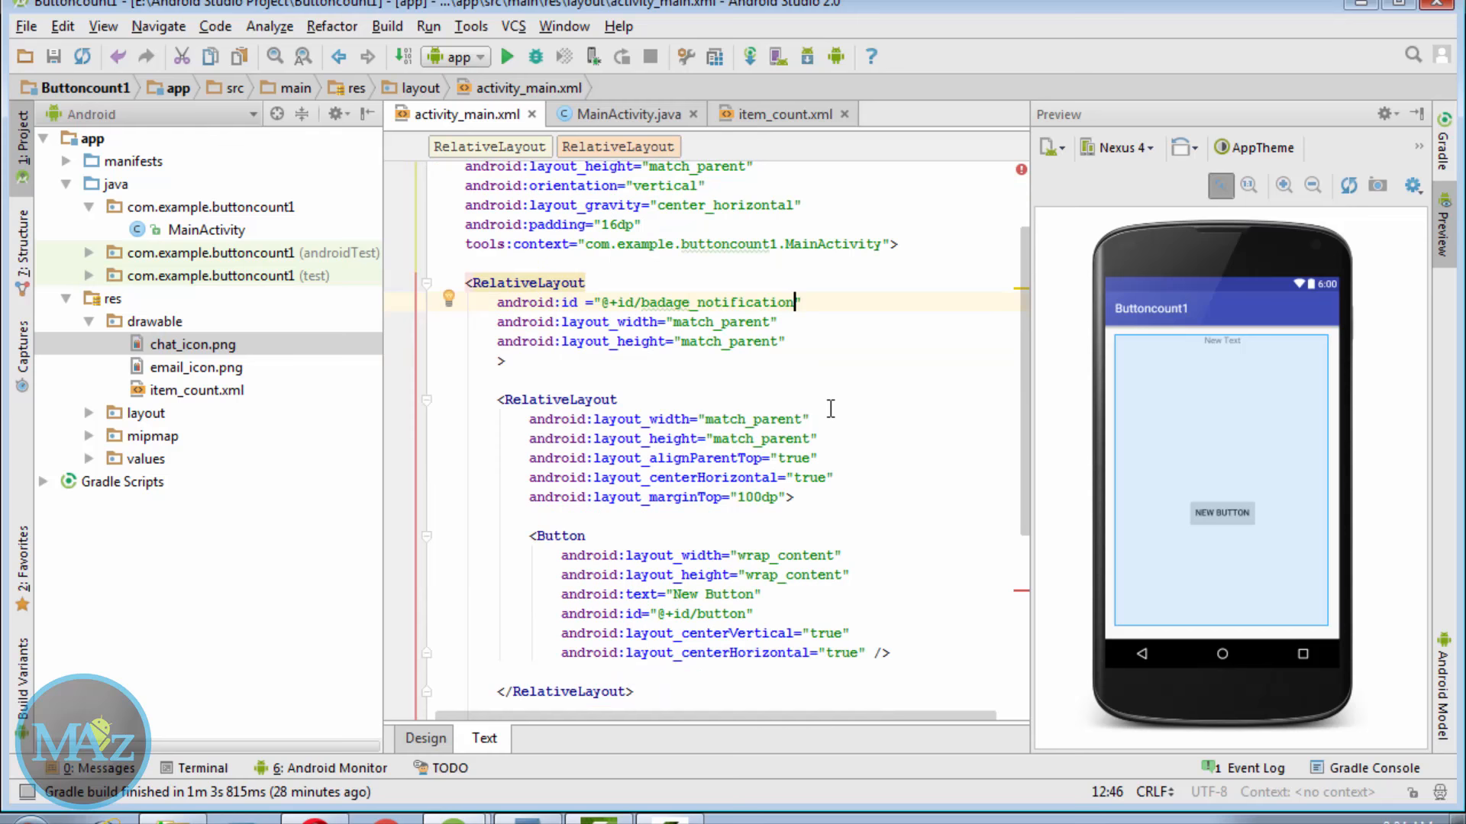
double_click(715, 322)
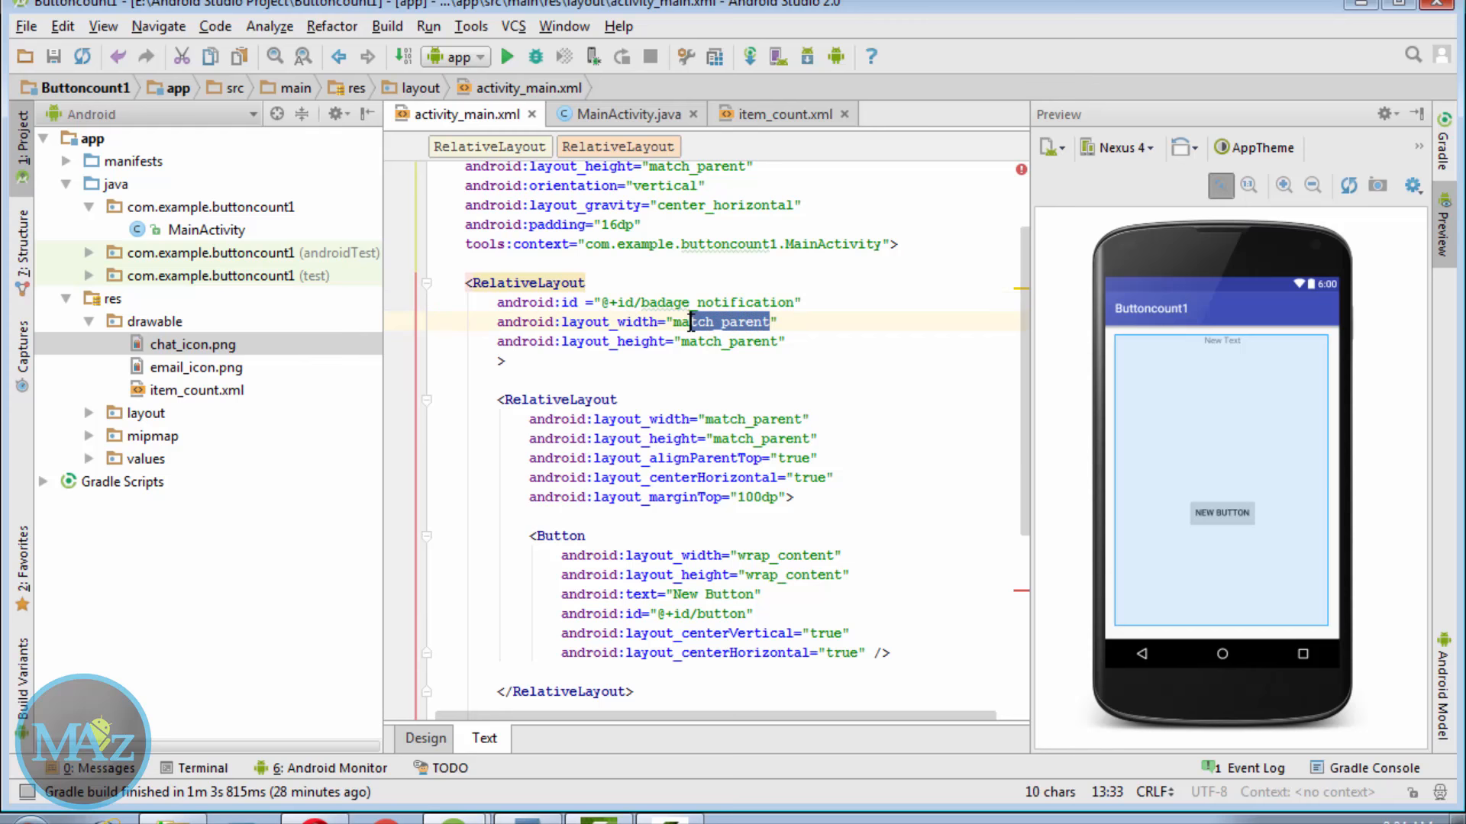
text(wrap_content)
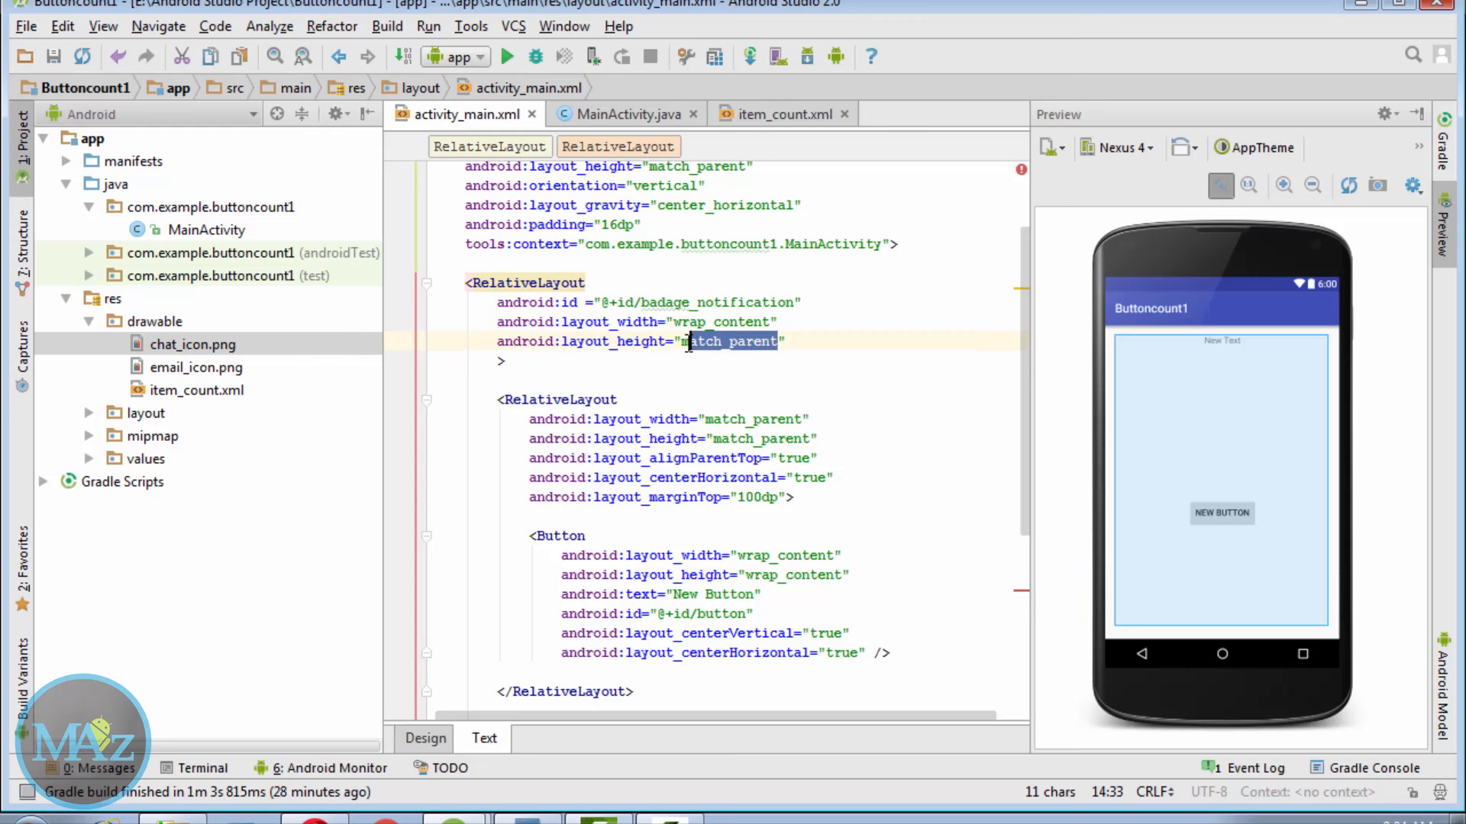
text(wrap_content)
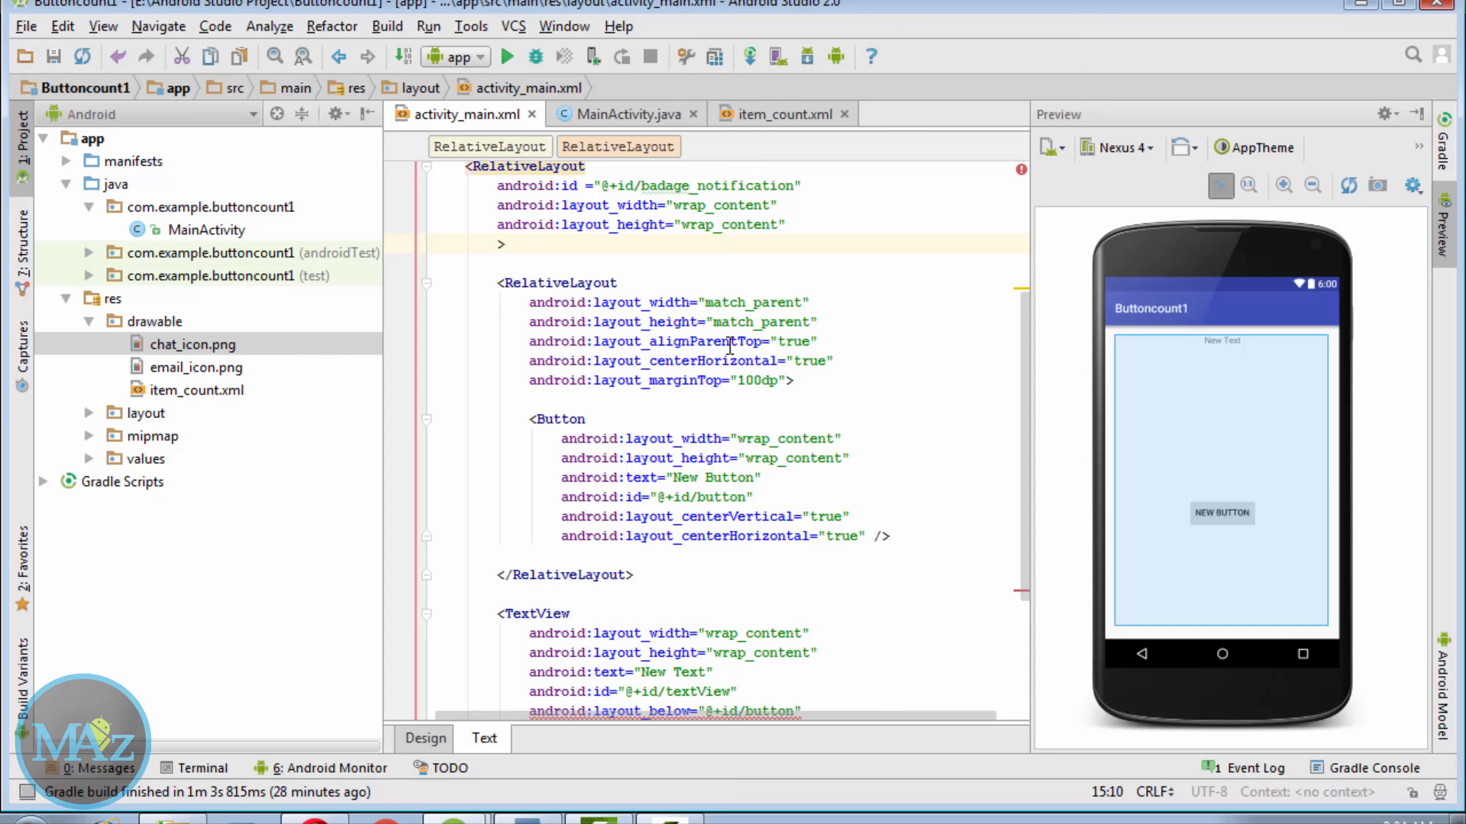
Step: Give the inner RelativeLayout id @+id/relative_layout1, then make its button 65dip square with id button1
scroll(down, 3)
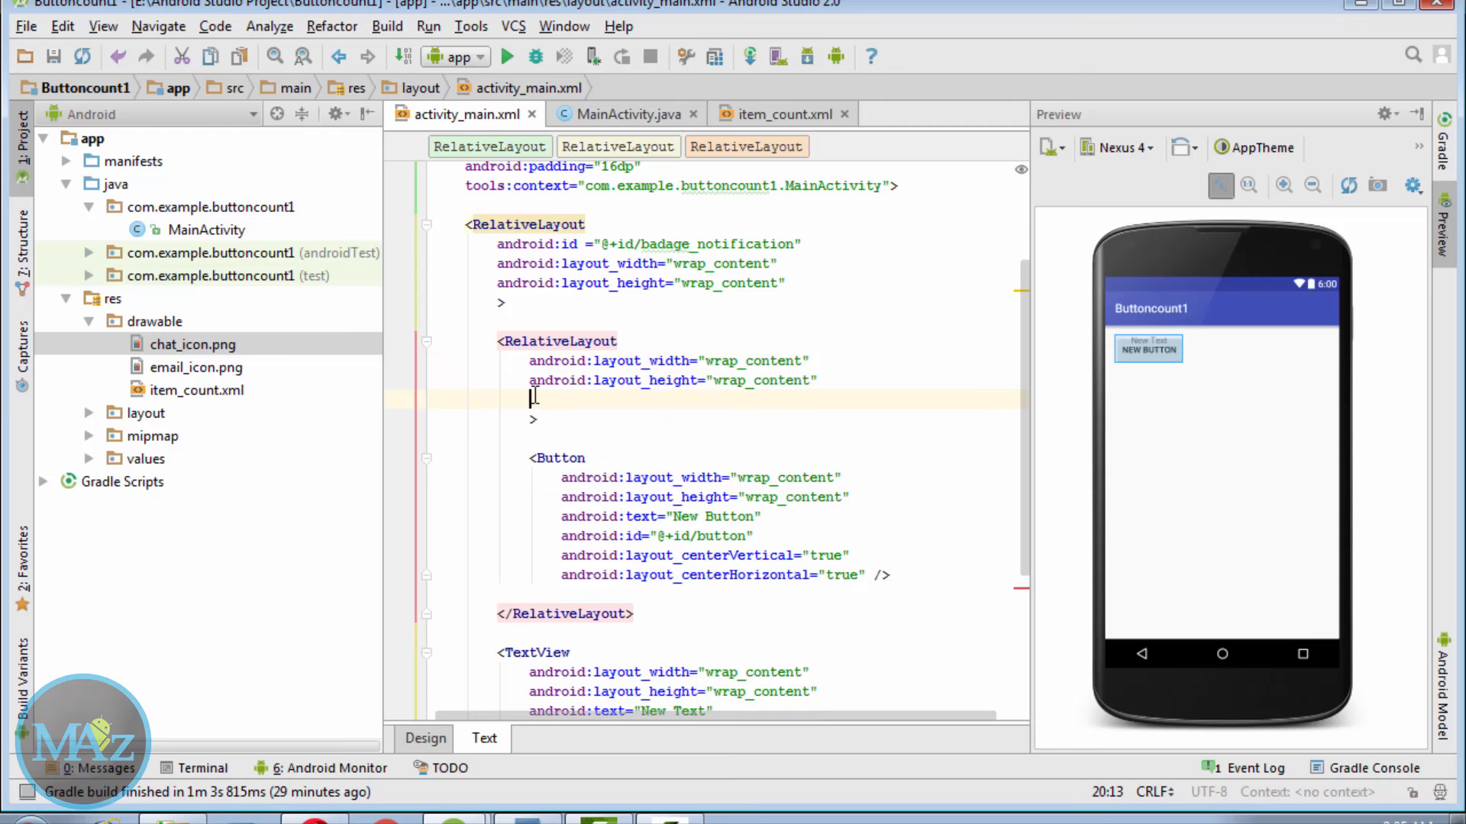
text(android)
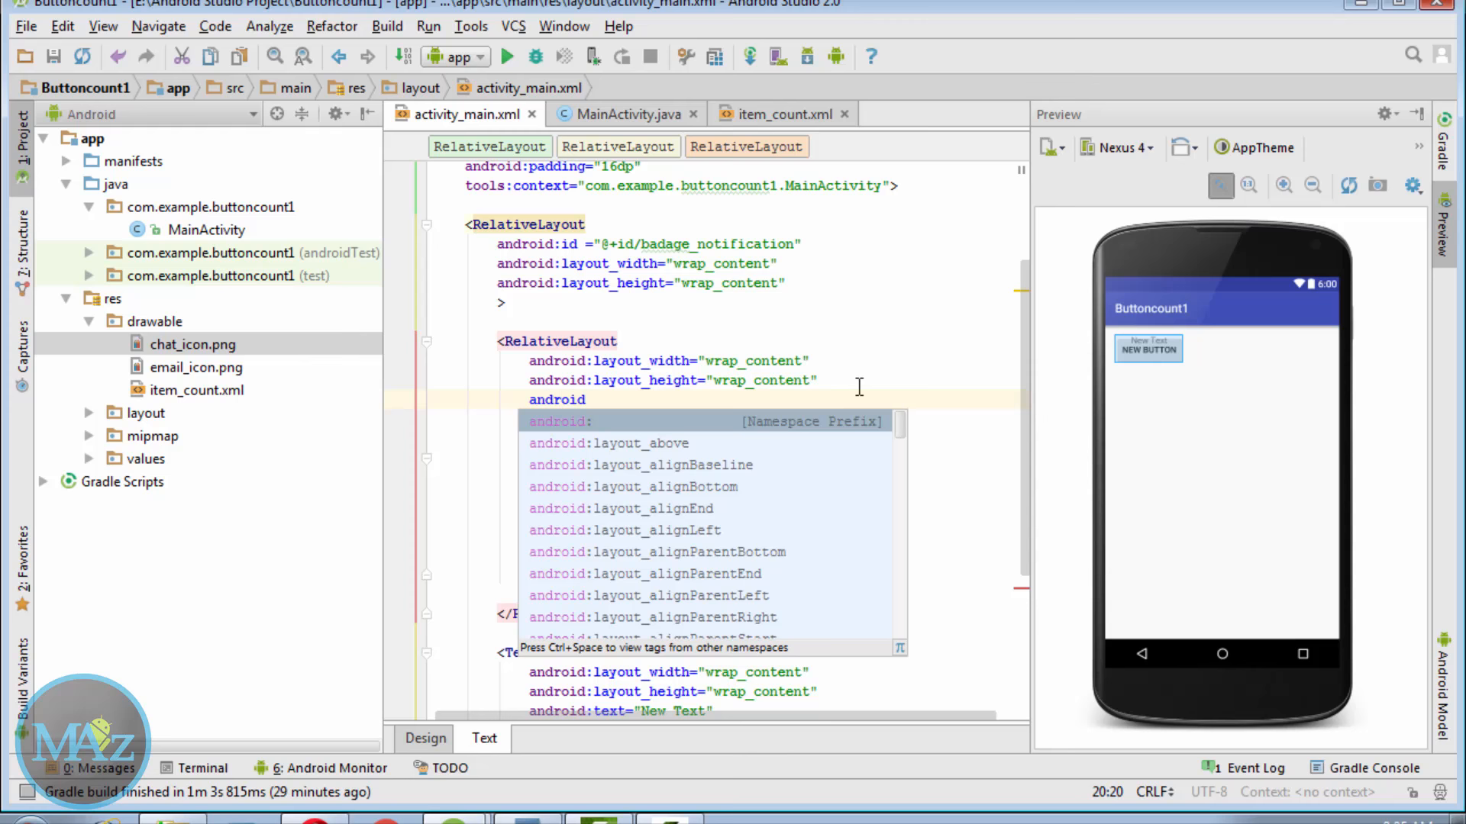
text(:id)
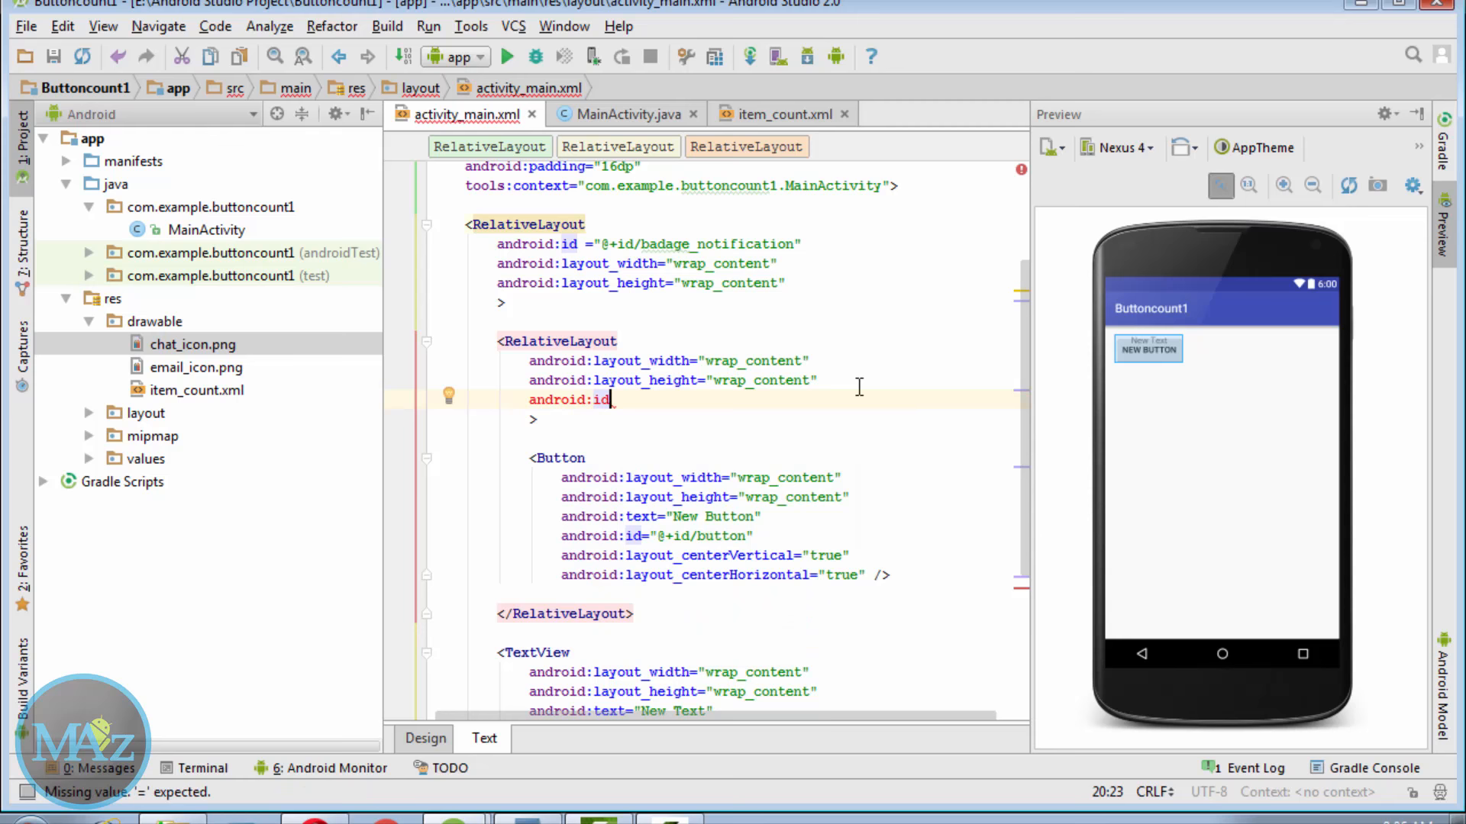
text(="@)
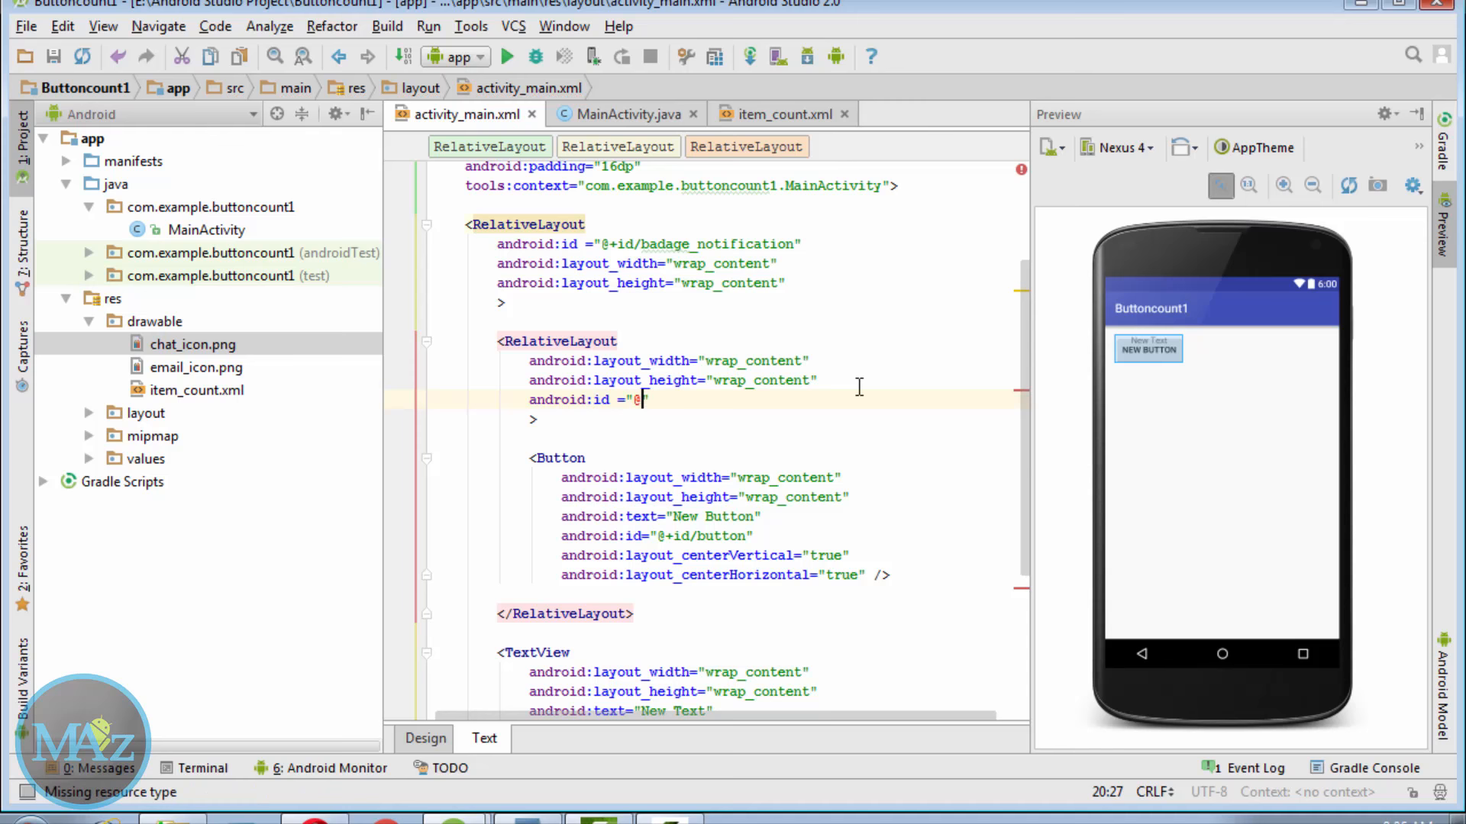
text(+id/)
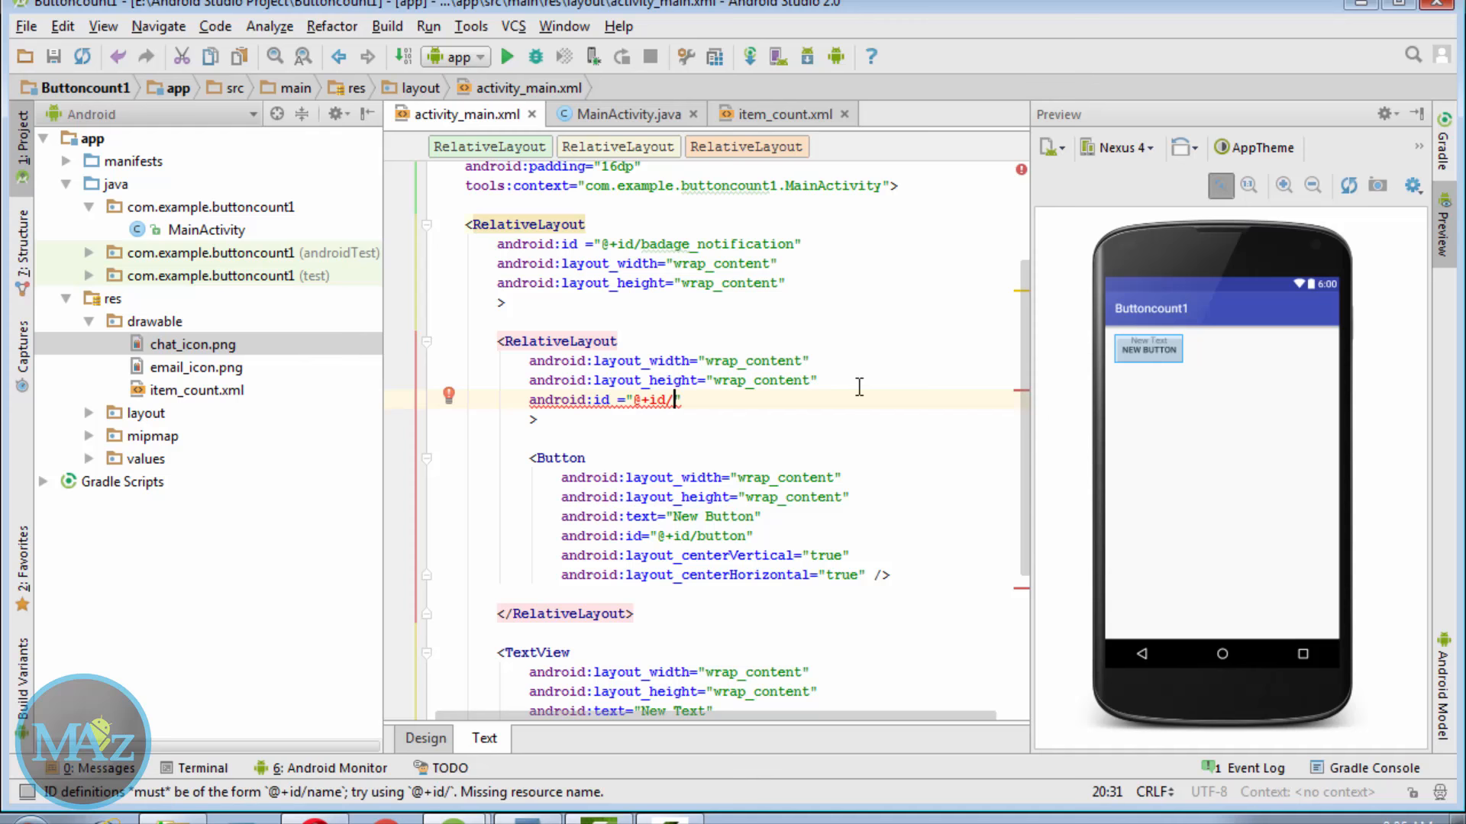
text(relative_layout1)
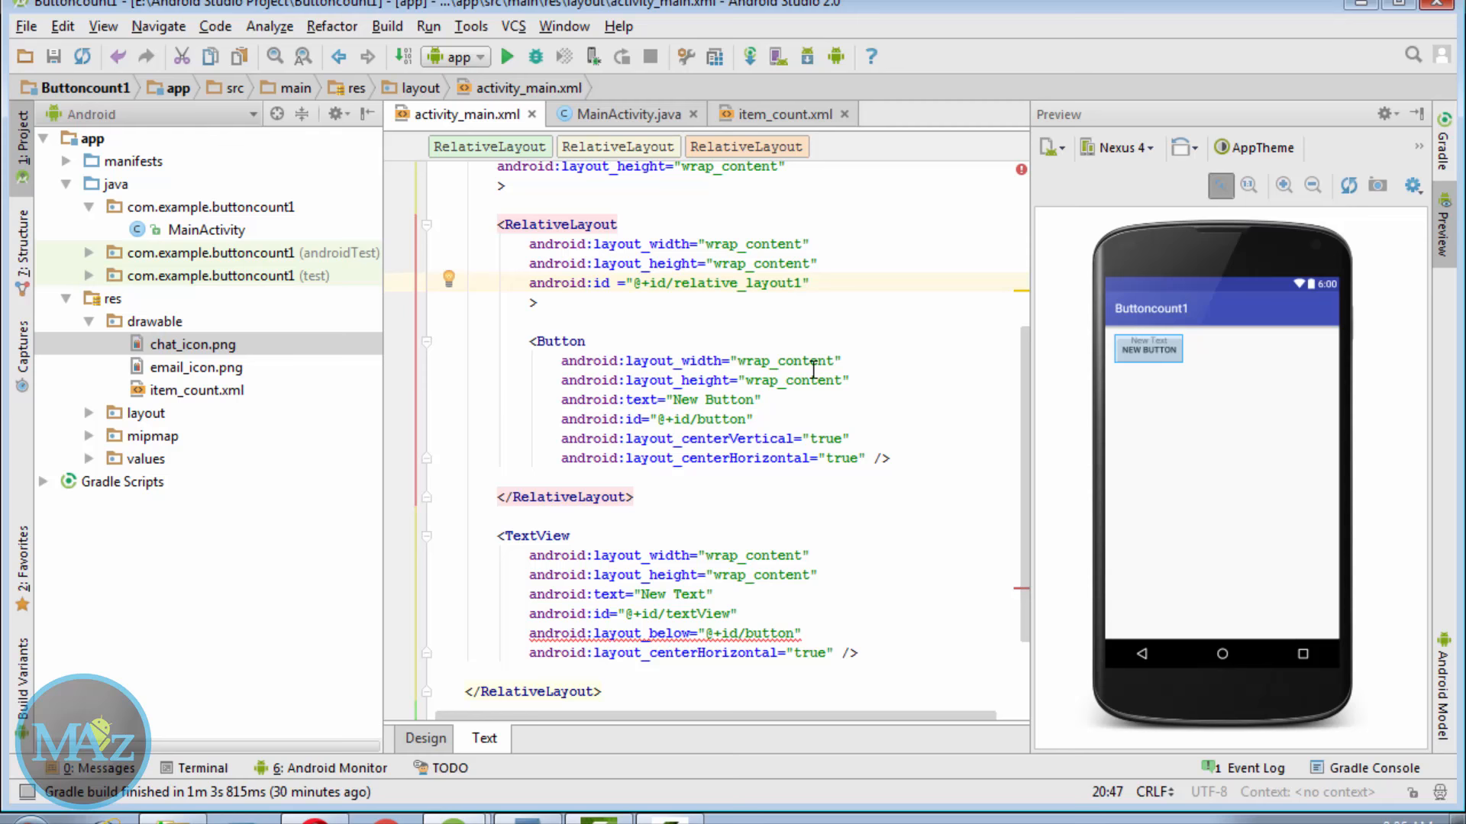
double_click(787, 361)
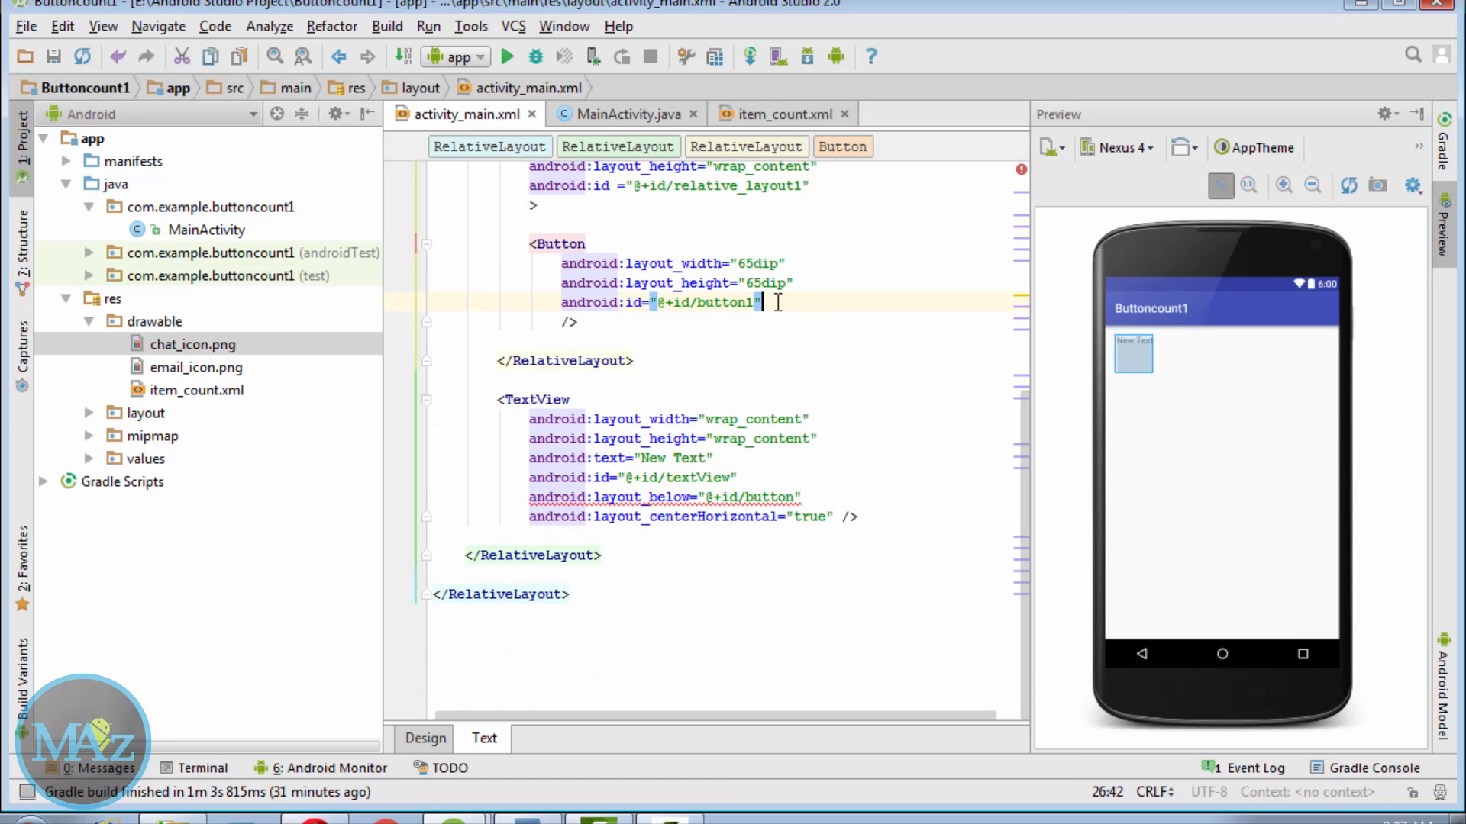
text(and)
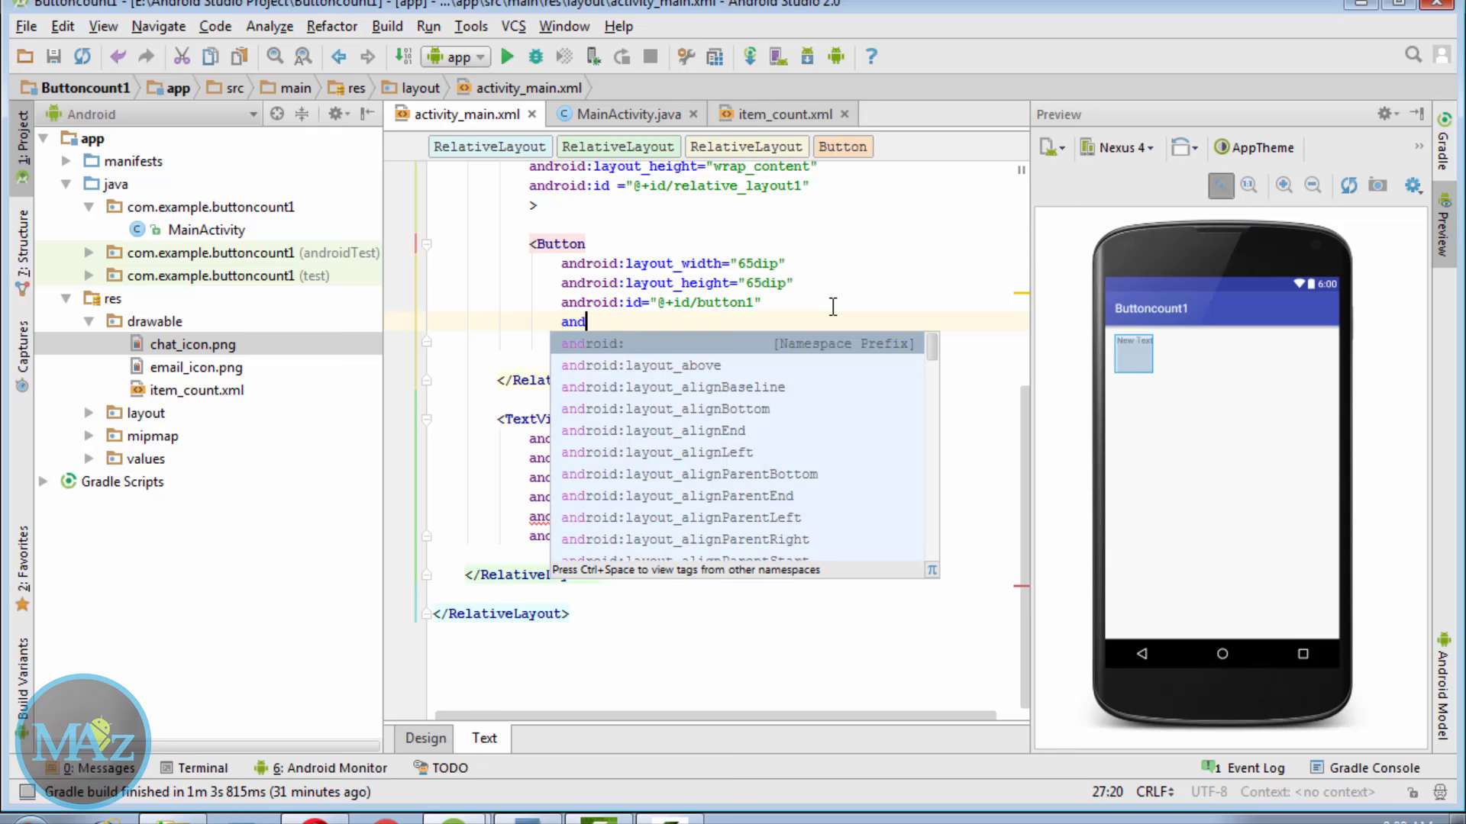
text(b)
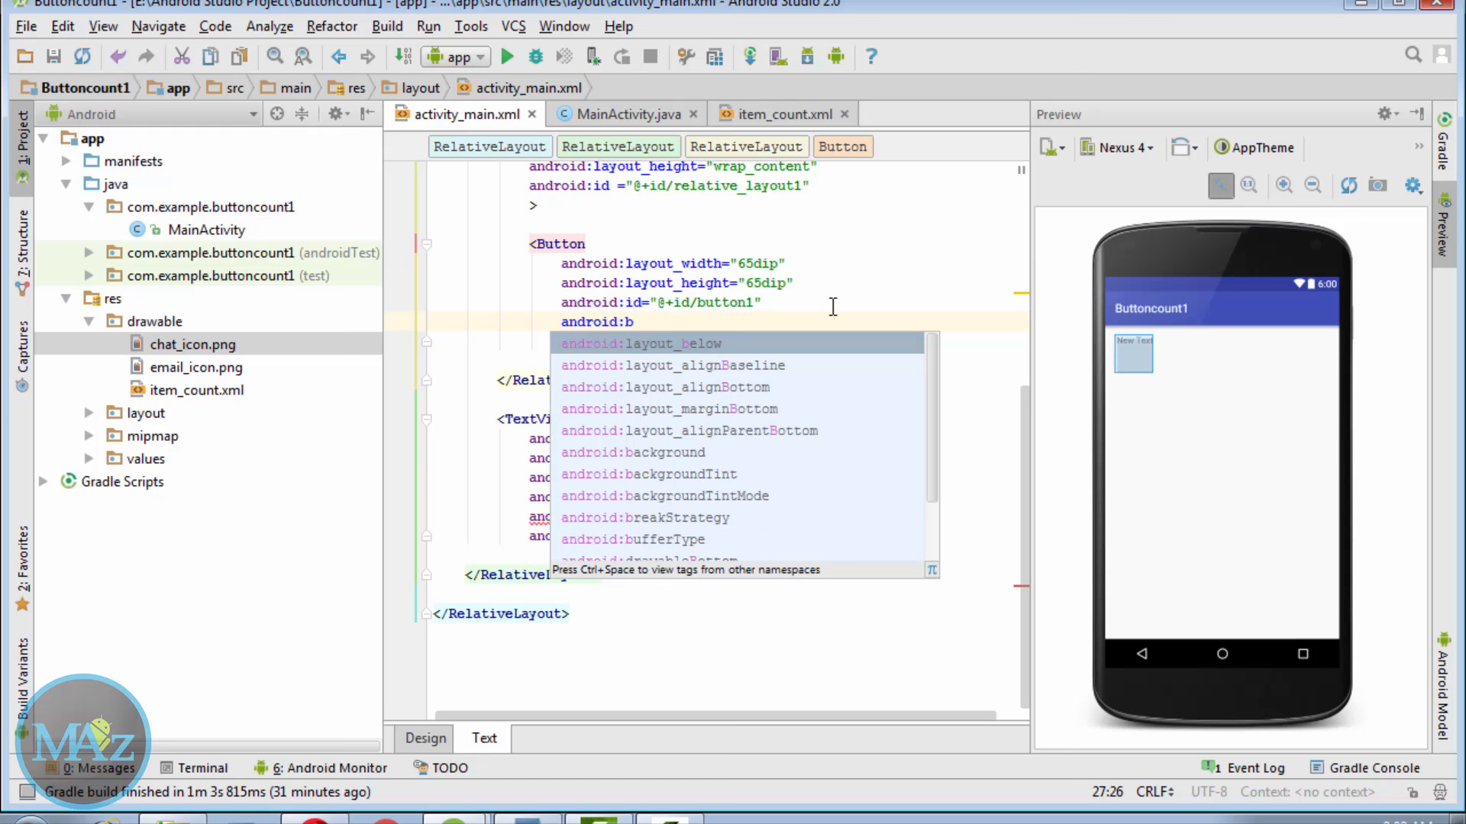
text(ackground="@drawable/chat_icon")
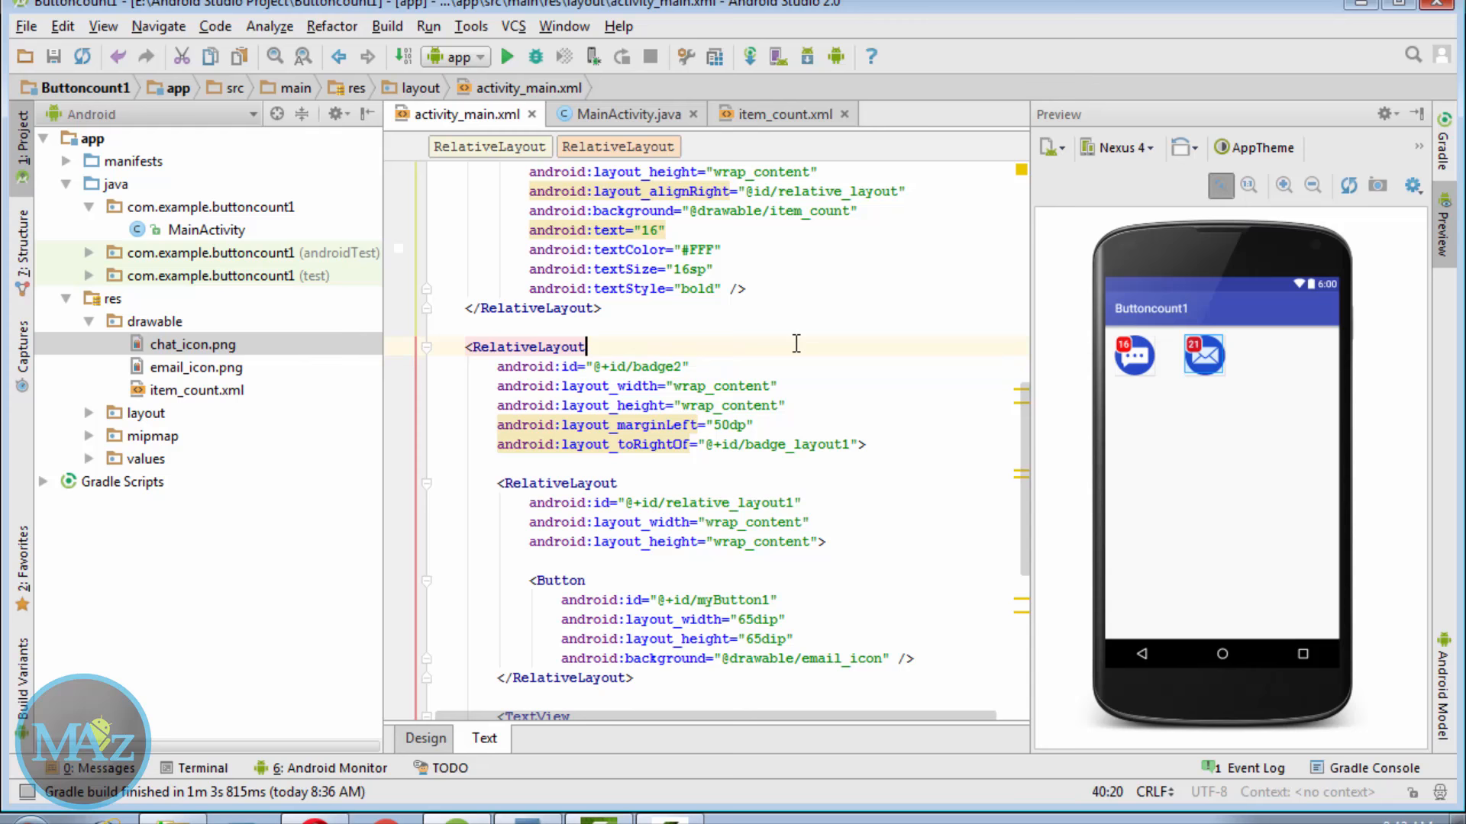
Step: Scroll down the layout XML to reach the badge2 block for duplication as badge3
scroll(down, 3)
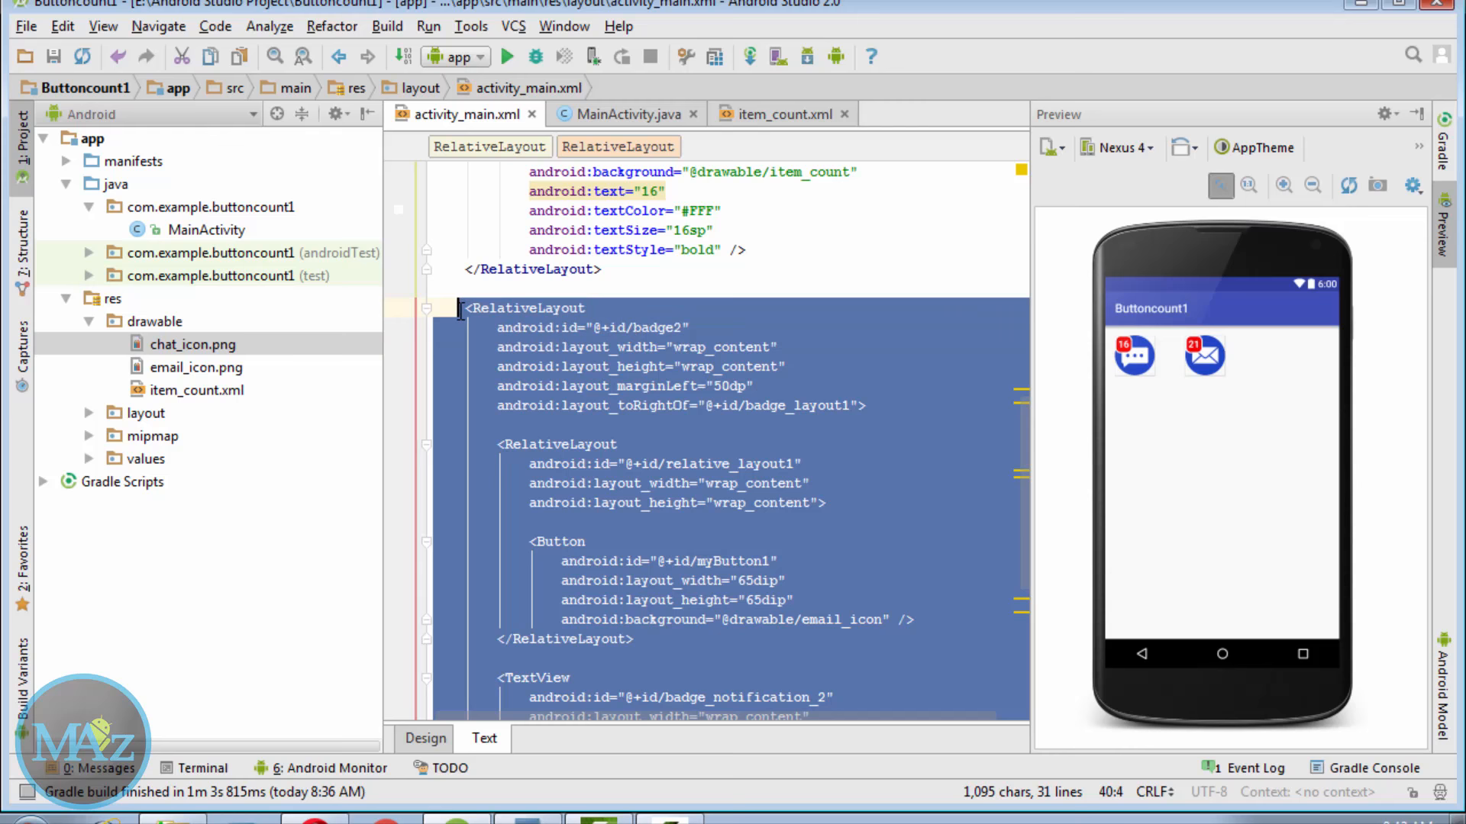
scroll(down, 3)
text(android:layout_marginTop="5)
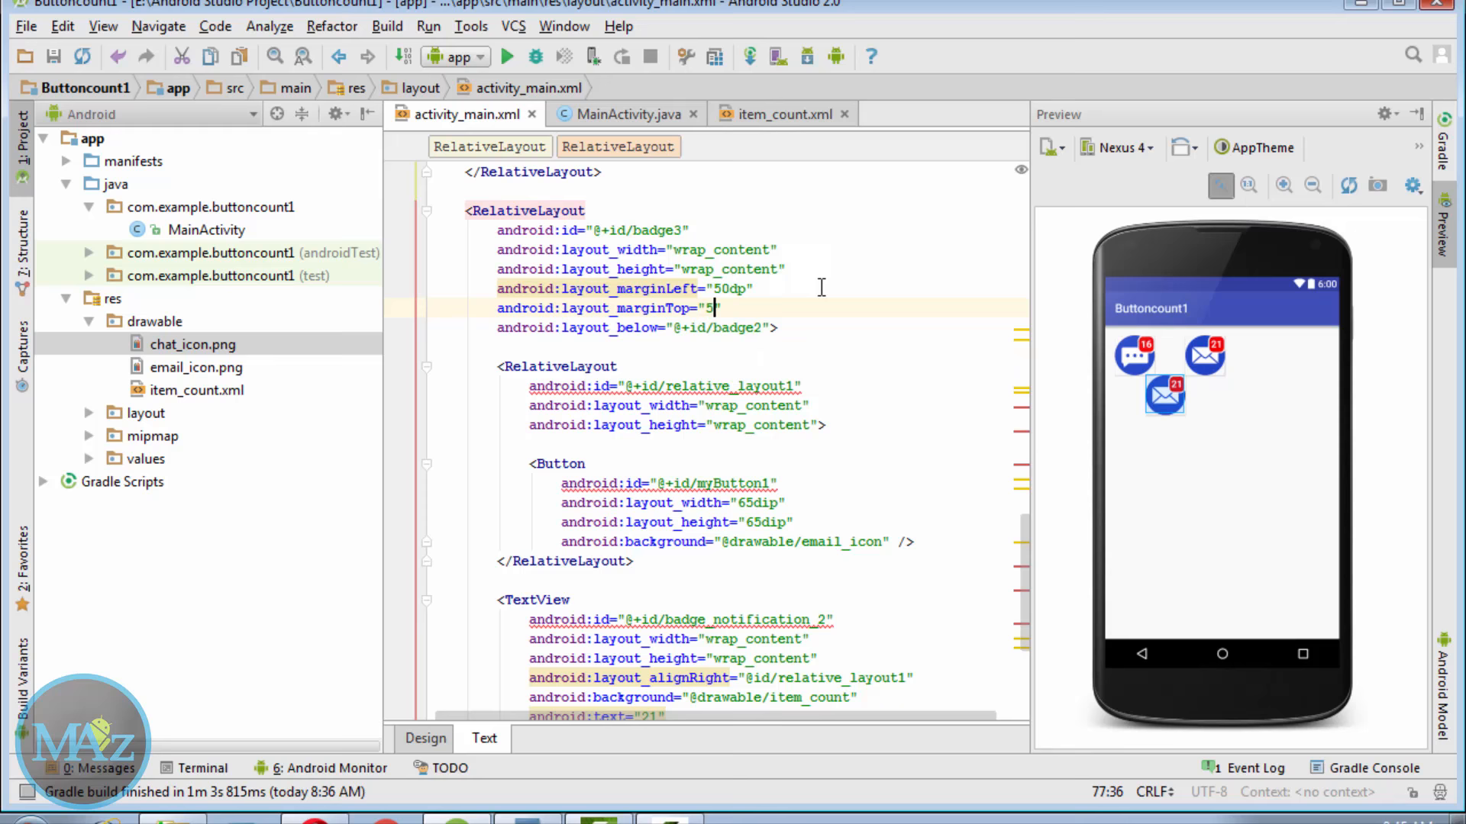
Step: Set badge3 marginTop 50dp, remove the email_icon background and make the button width wrap_content
text(0dp)
click(665, 386)
text(3)
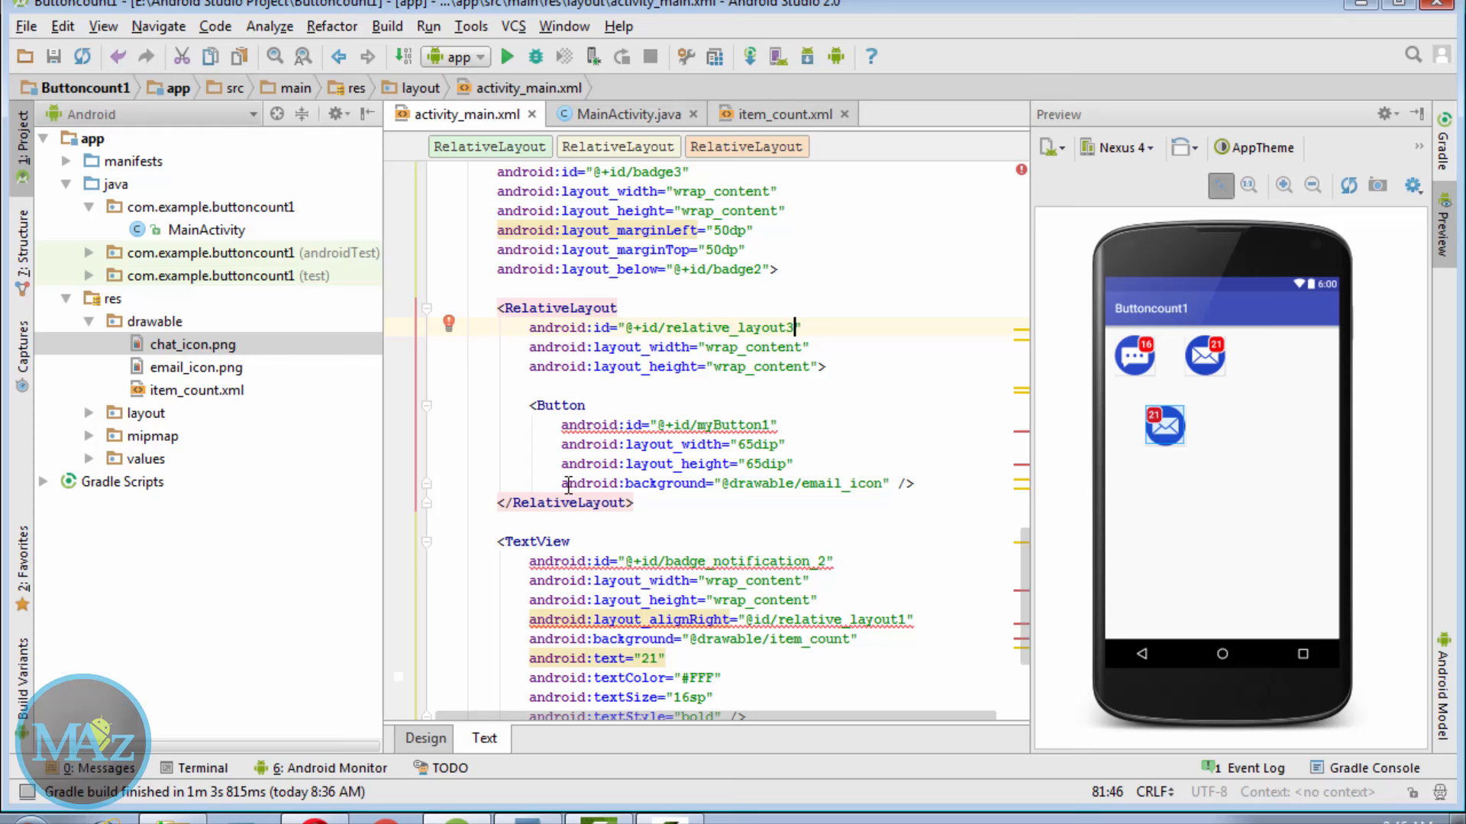
key(Delete)
text(3)
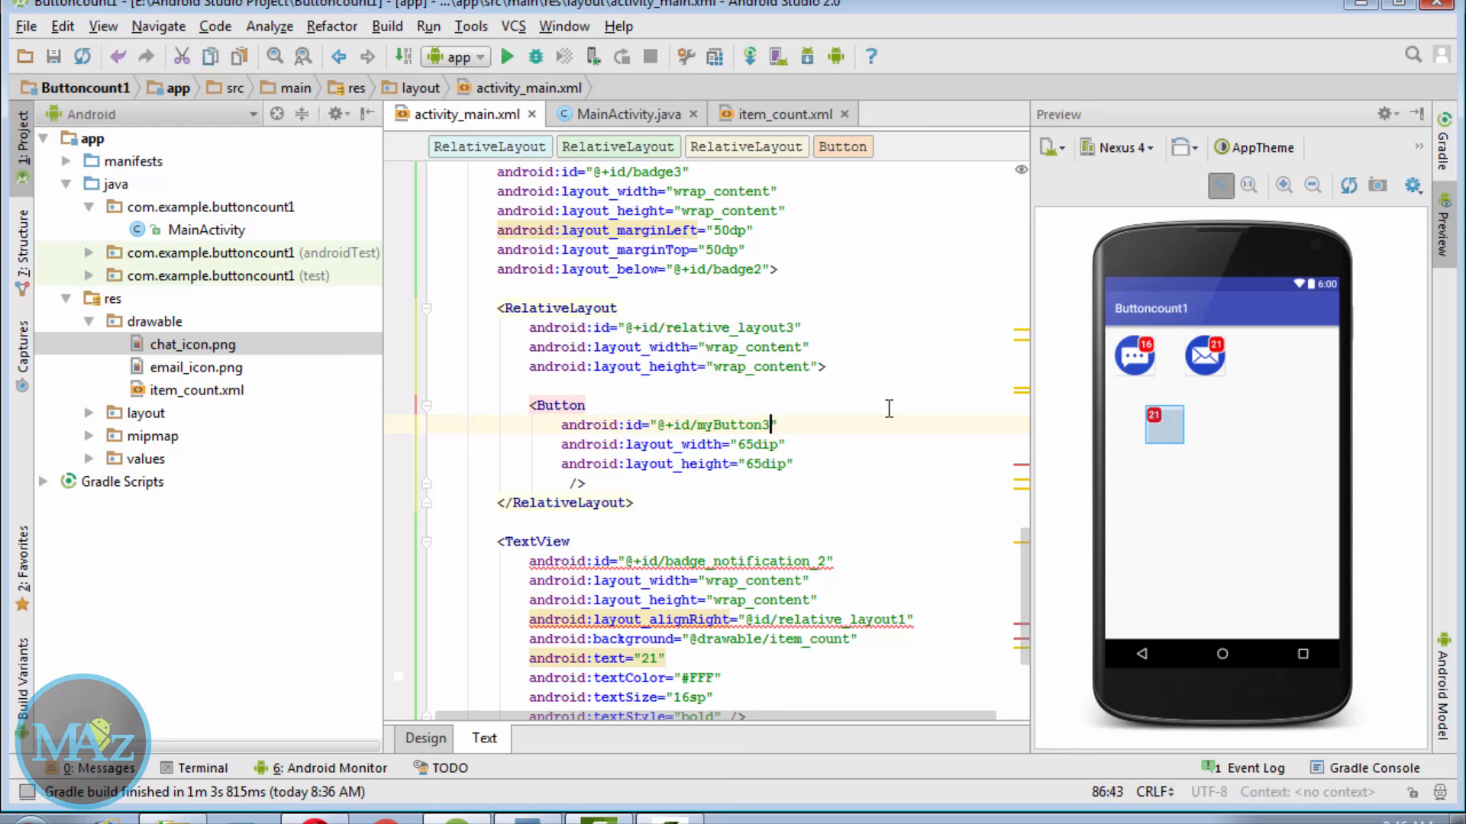
scroll(down, 3)
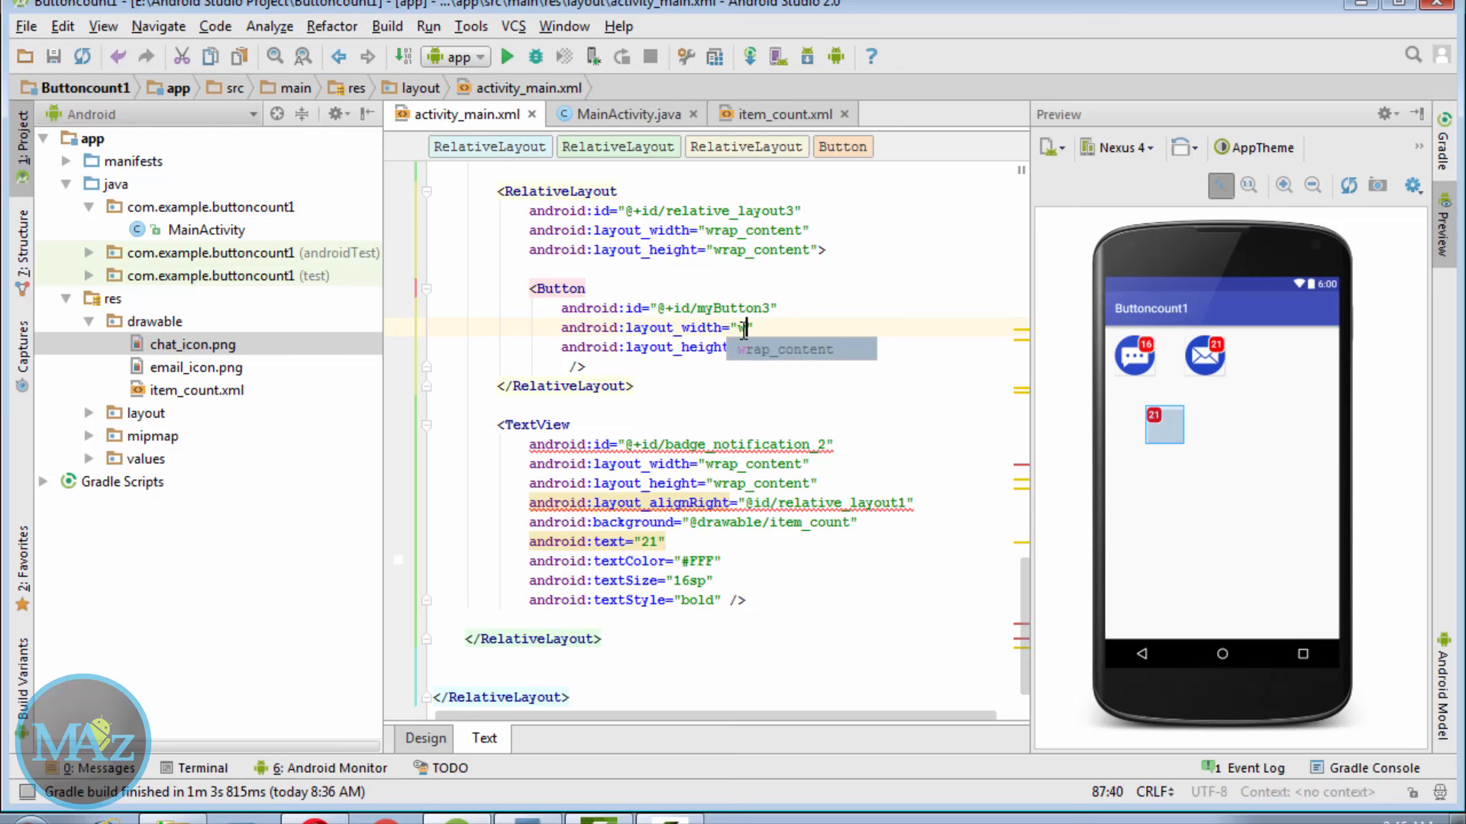
text(w)
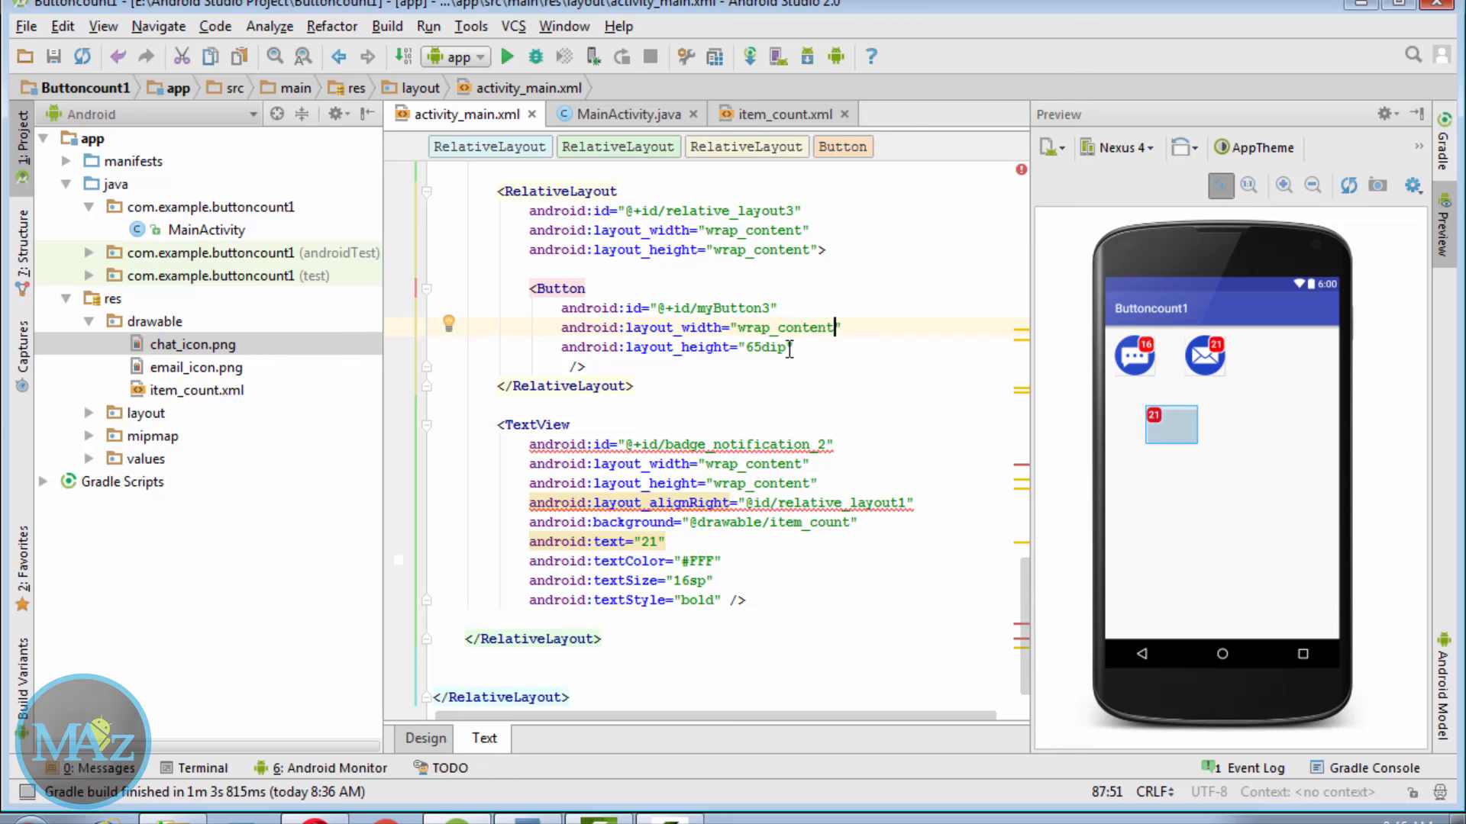
text(wrap_content)
text(android:text="Notification)
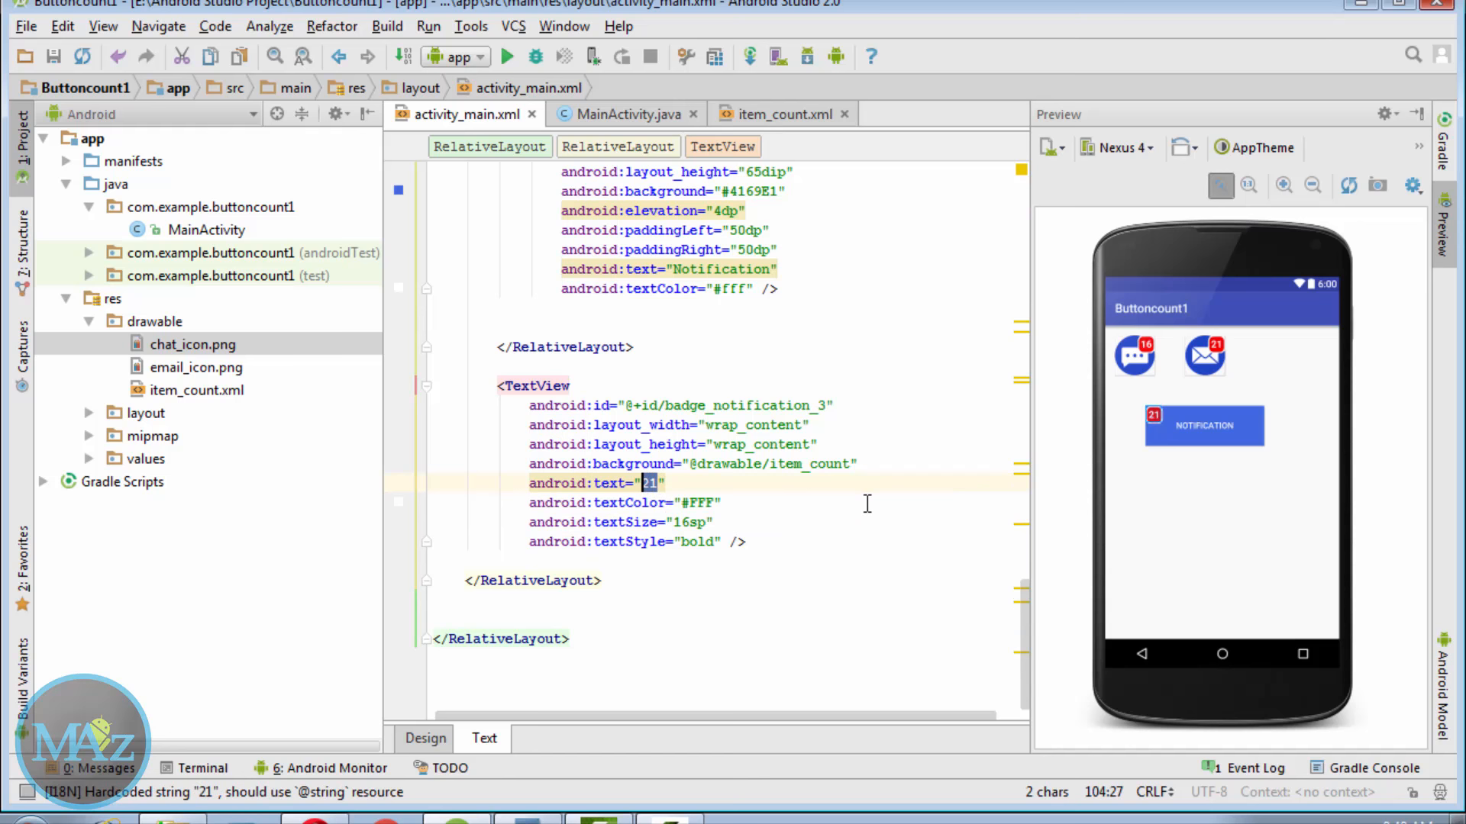
Step: Change the notification badge count to 447 and switch to MainActivity.java
text(447)
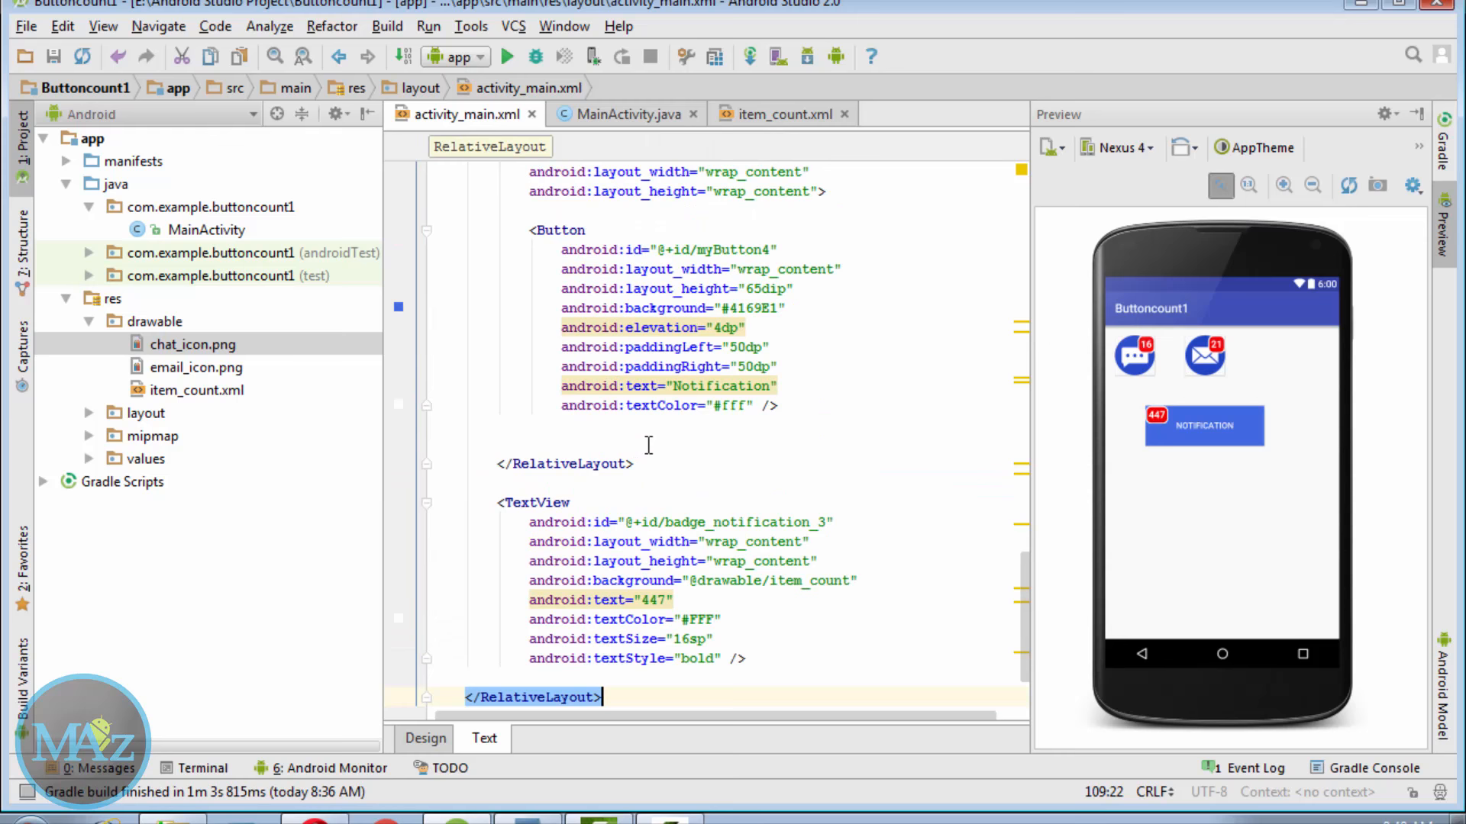
click(619, 113)
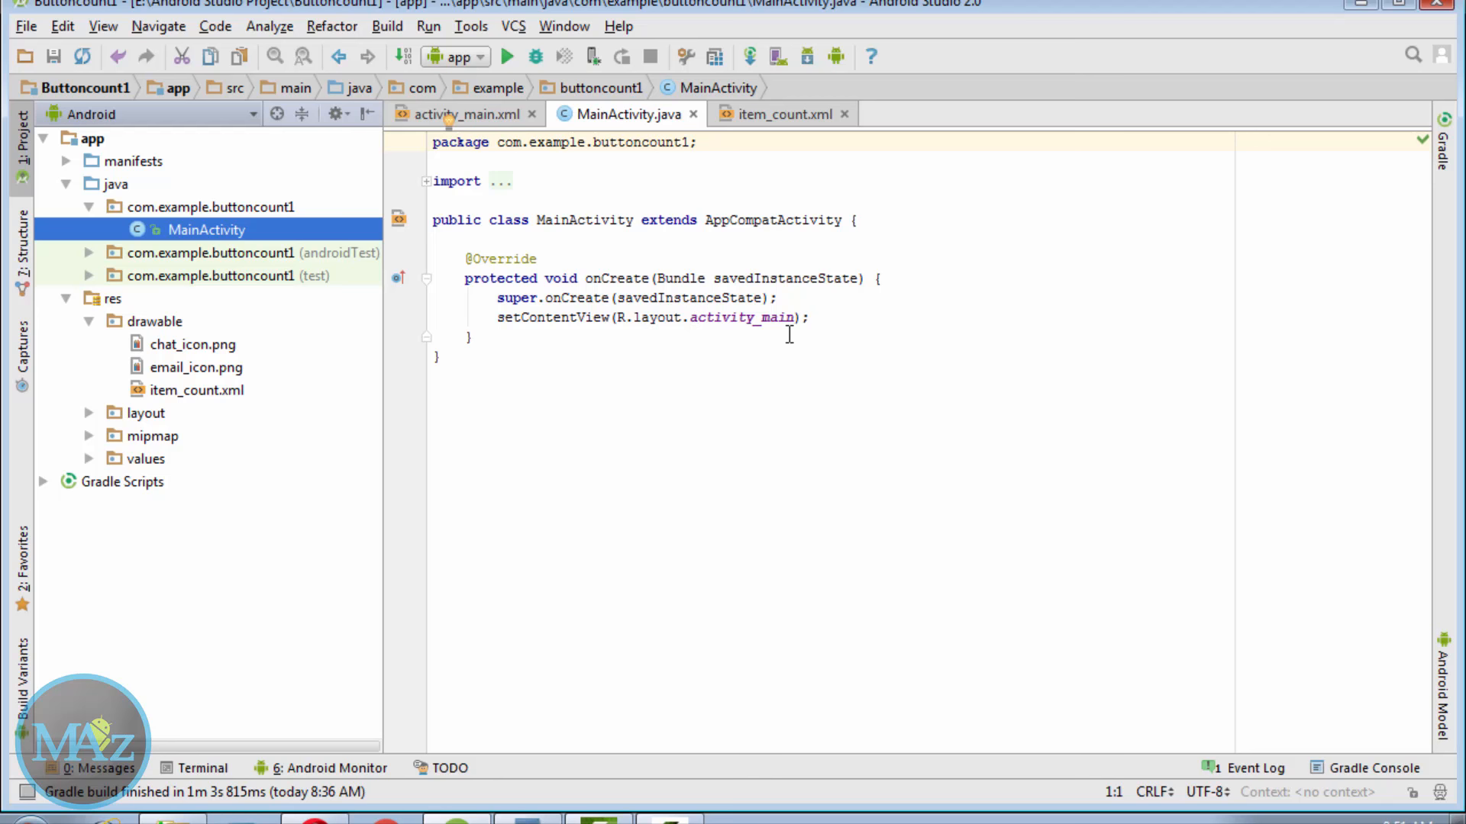
mouse_move(734, 270)
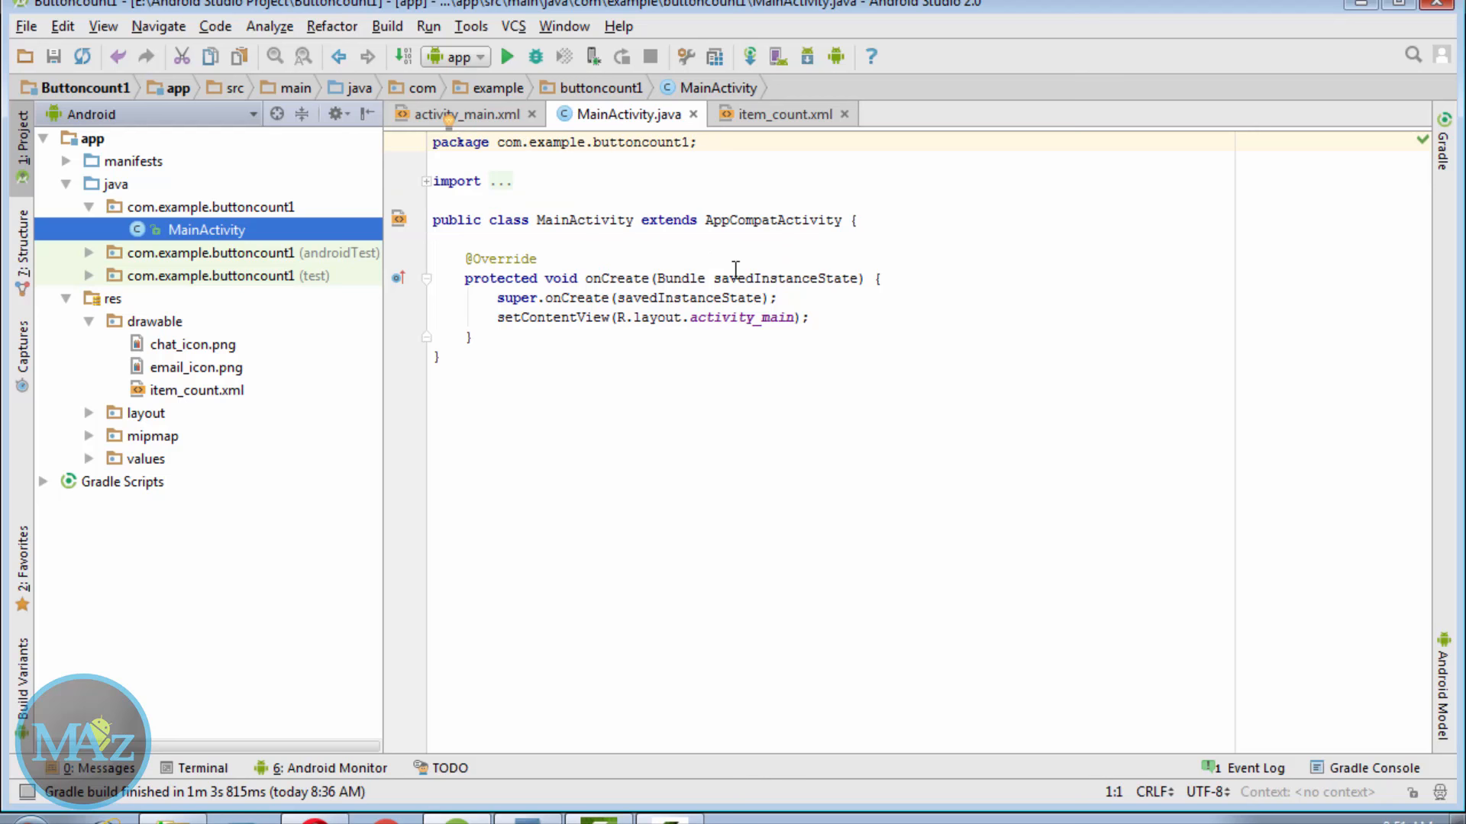
Step: Return to activity_main.xml showing the chat 16, email 21 and Notification 447 badges
click(469, 113)
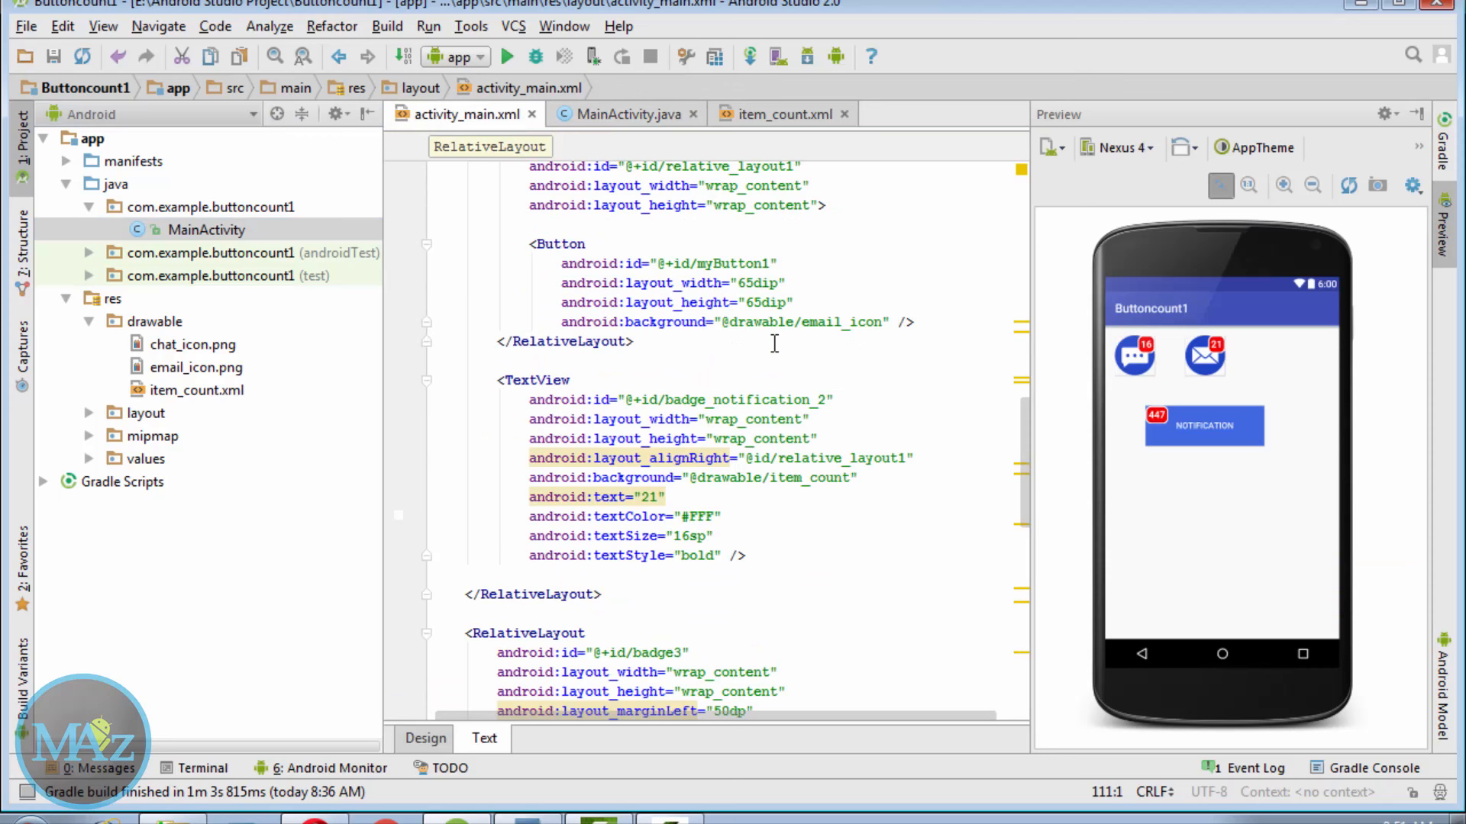